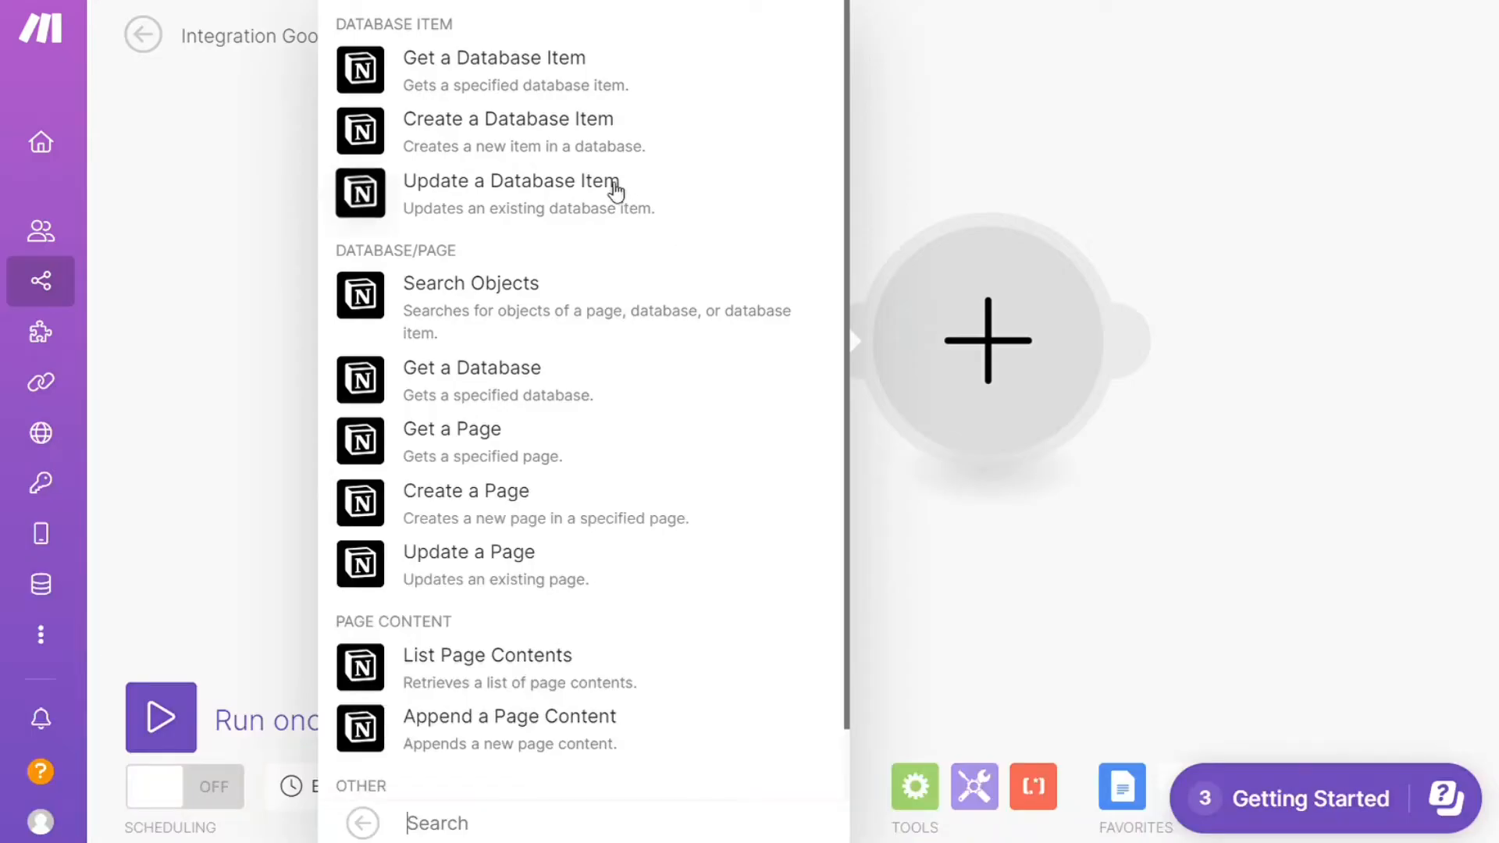
Step: Leave the Notion module picker and bring up the YouTube video 'How To Integrate Airtable With Jira'
left_click(507, 119)
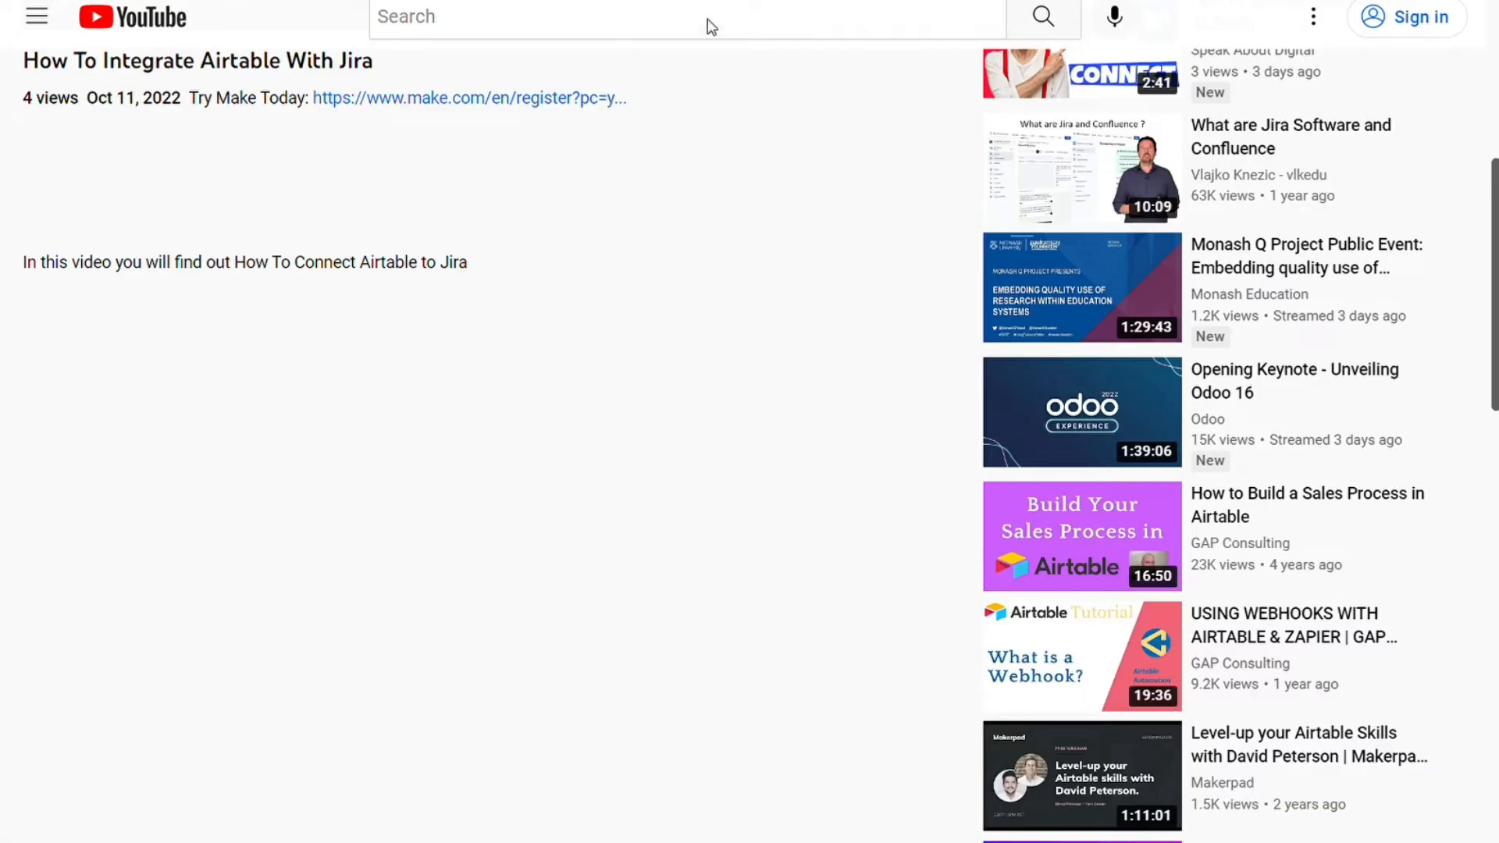
Step: Browse the Make homepage and its Apps & services catalogue listing 1,315 available apps
left_click(468, 97)
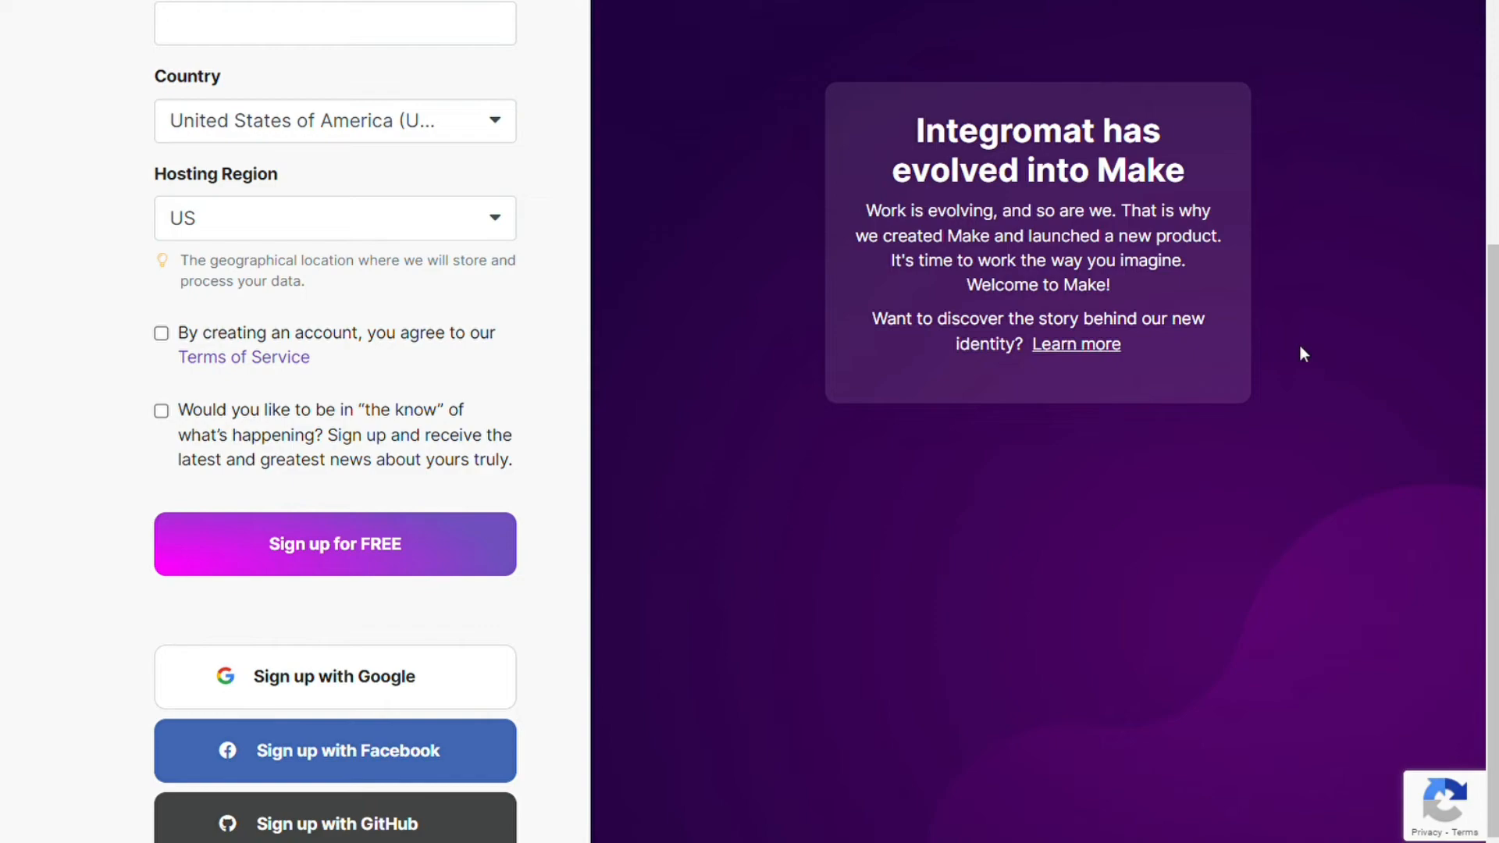
scroll("up", 3)
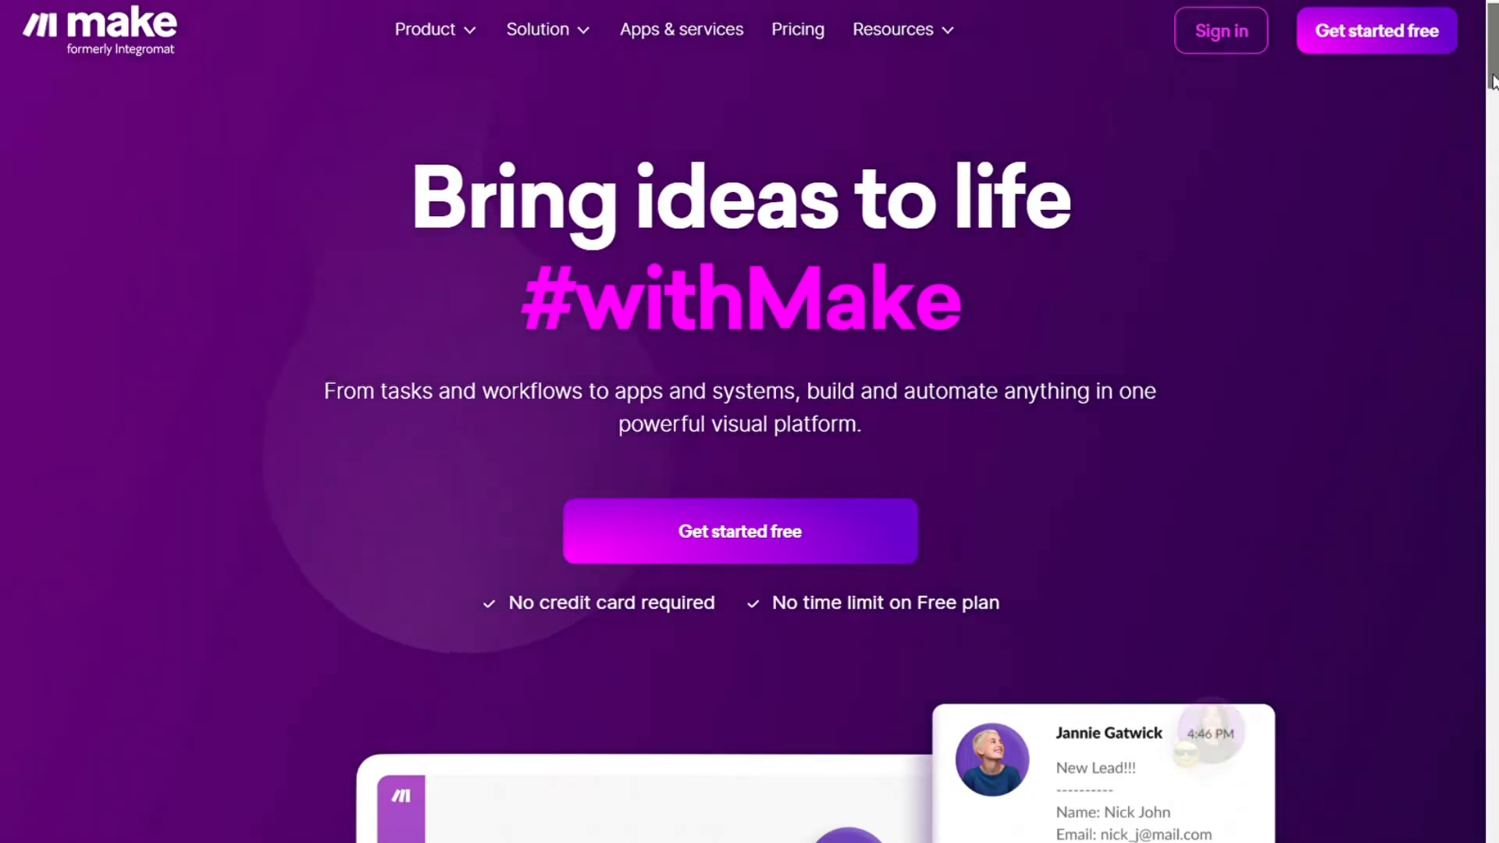
scroll("down", 3)
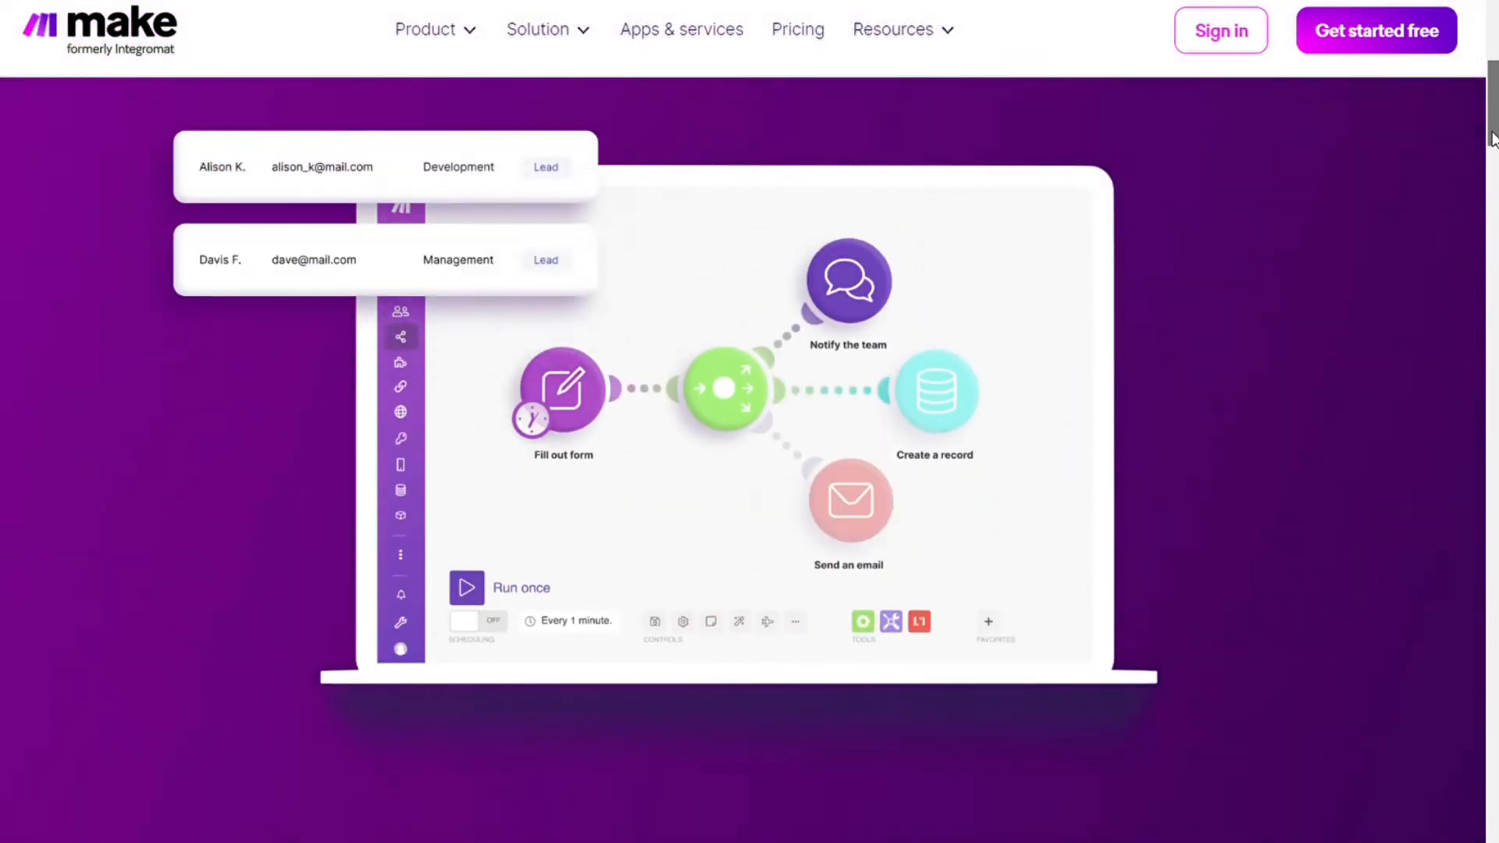
left_click(425, 28)
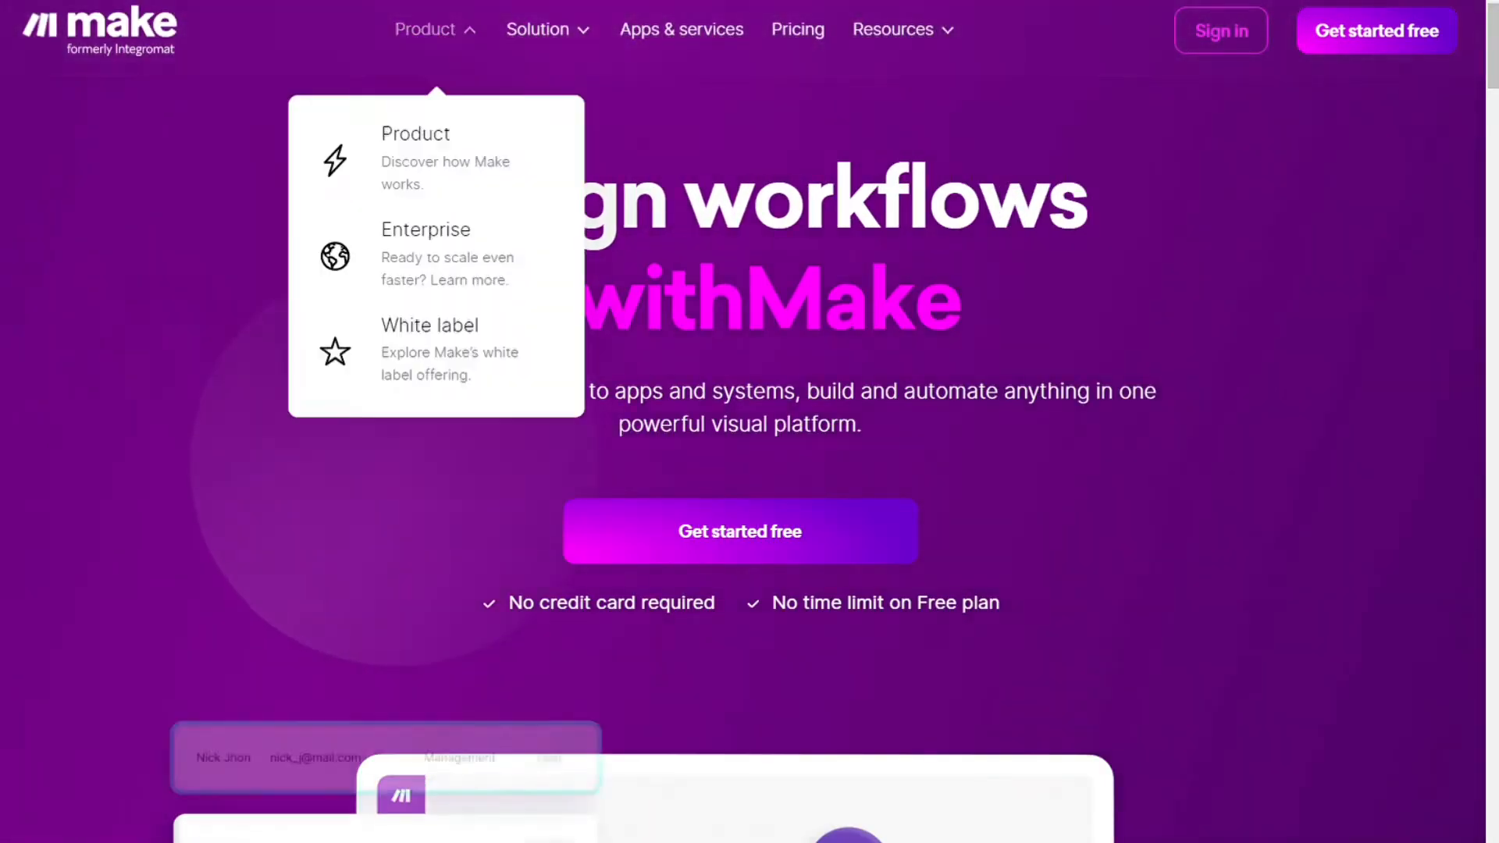
left_click(680, 28)
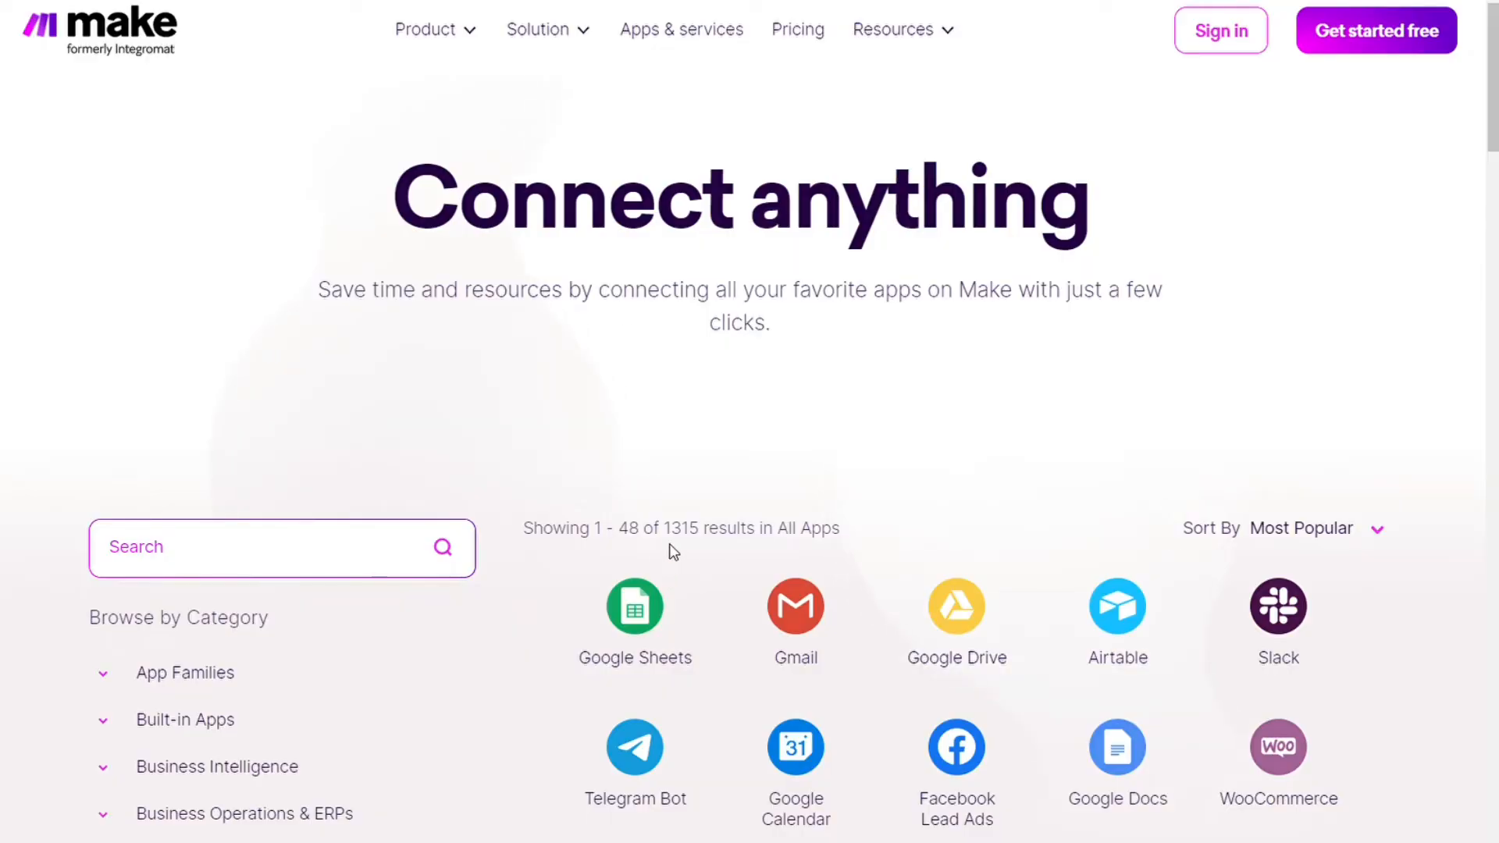
double_click(679, 528)
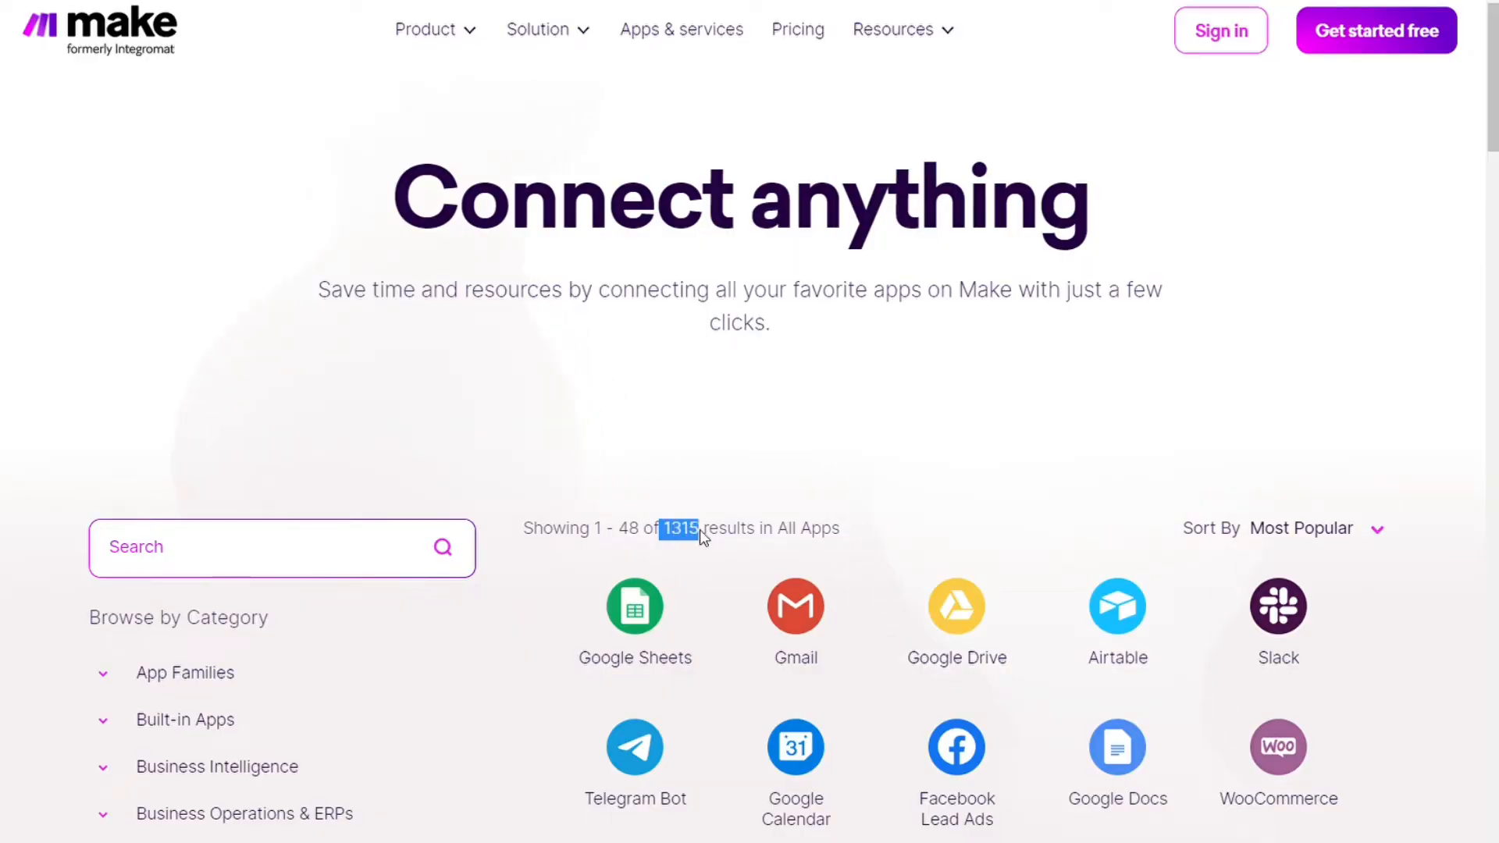
mouse_move(1243, 392)
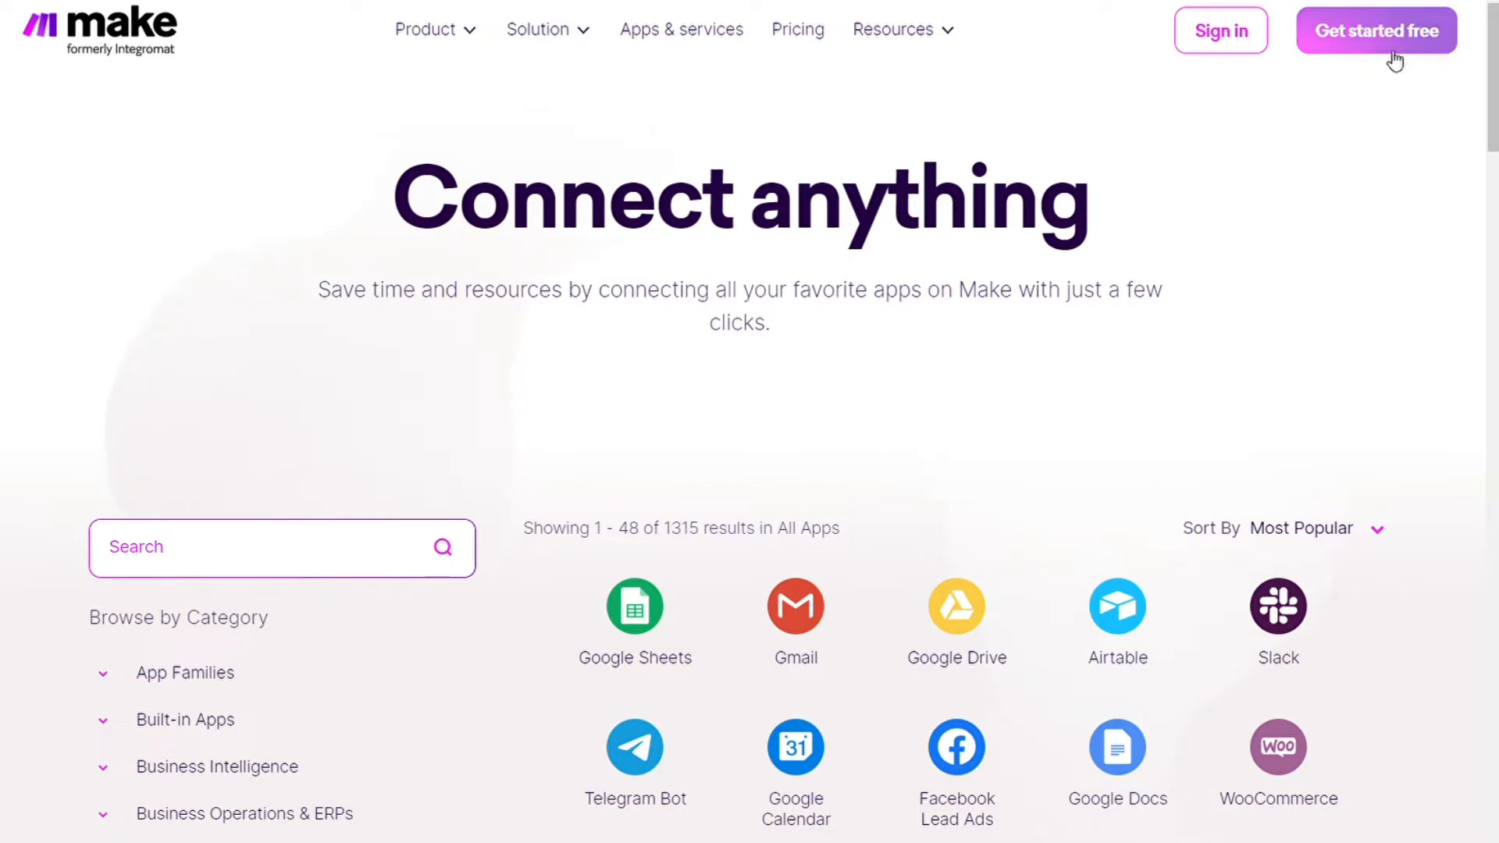
mouse_move(1296, 208)
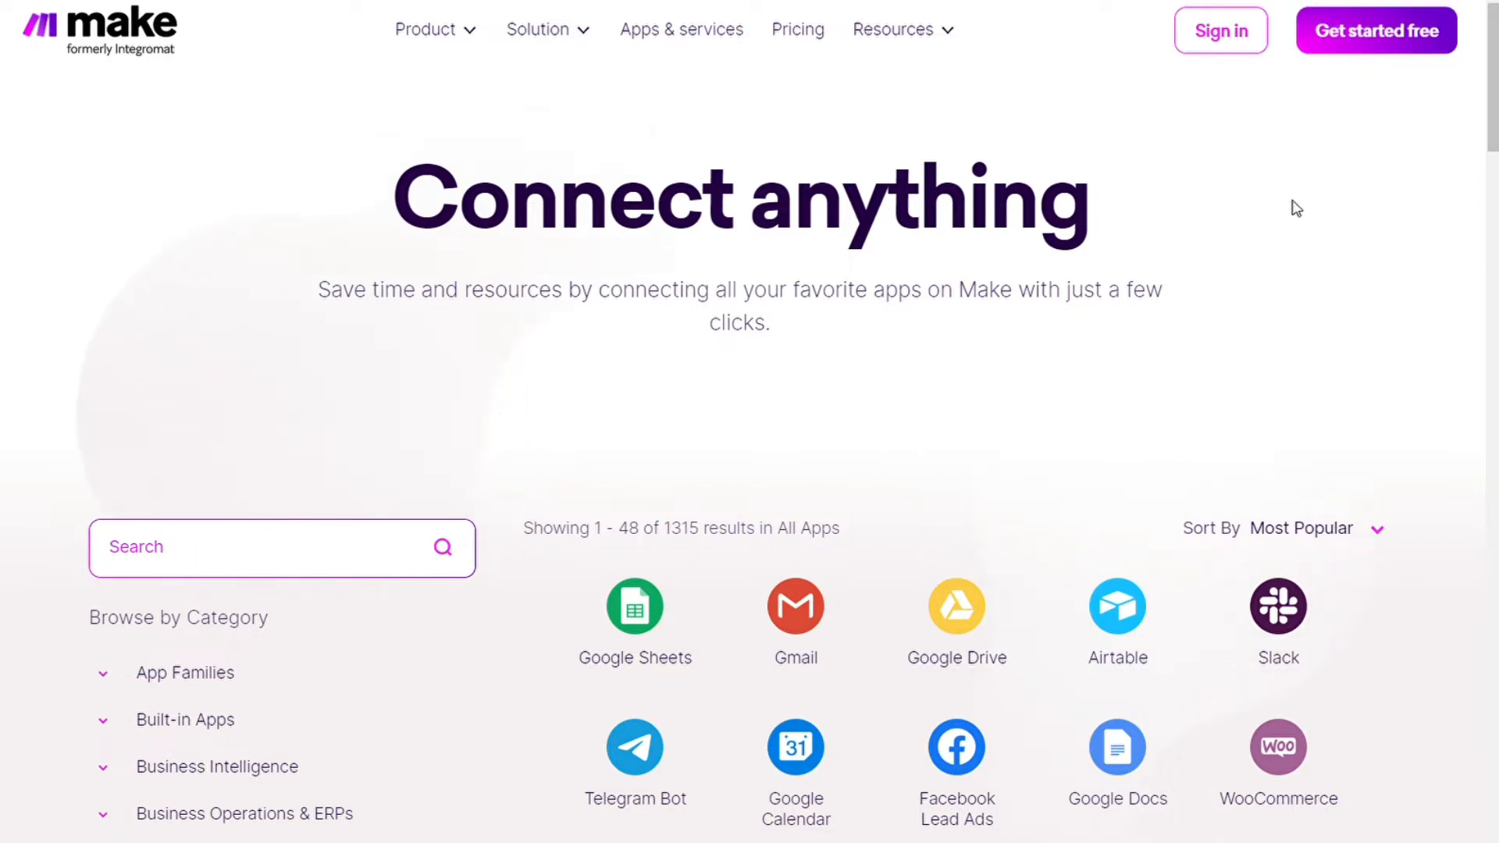
mouse_move(915, 229)
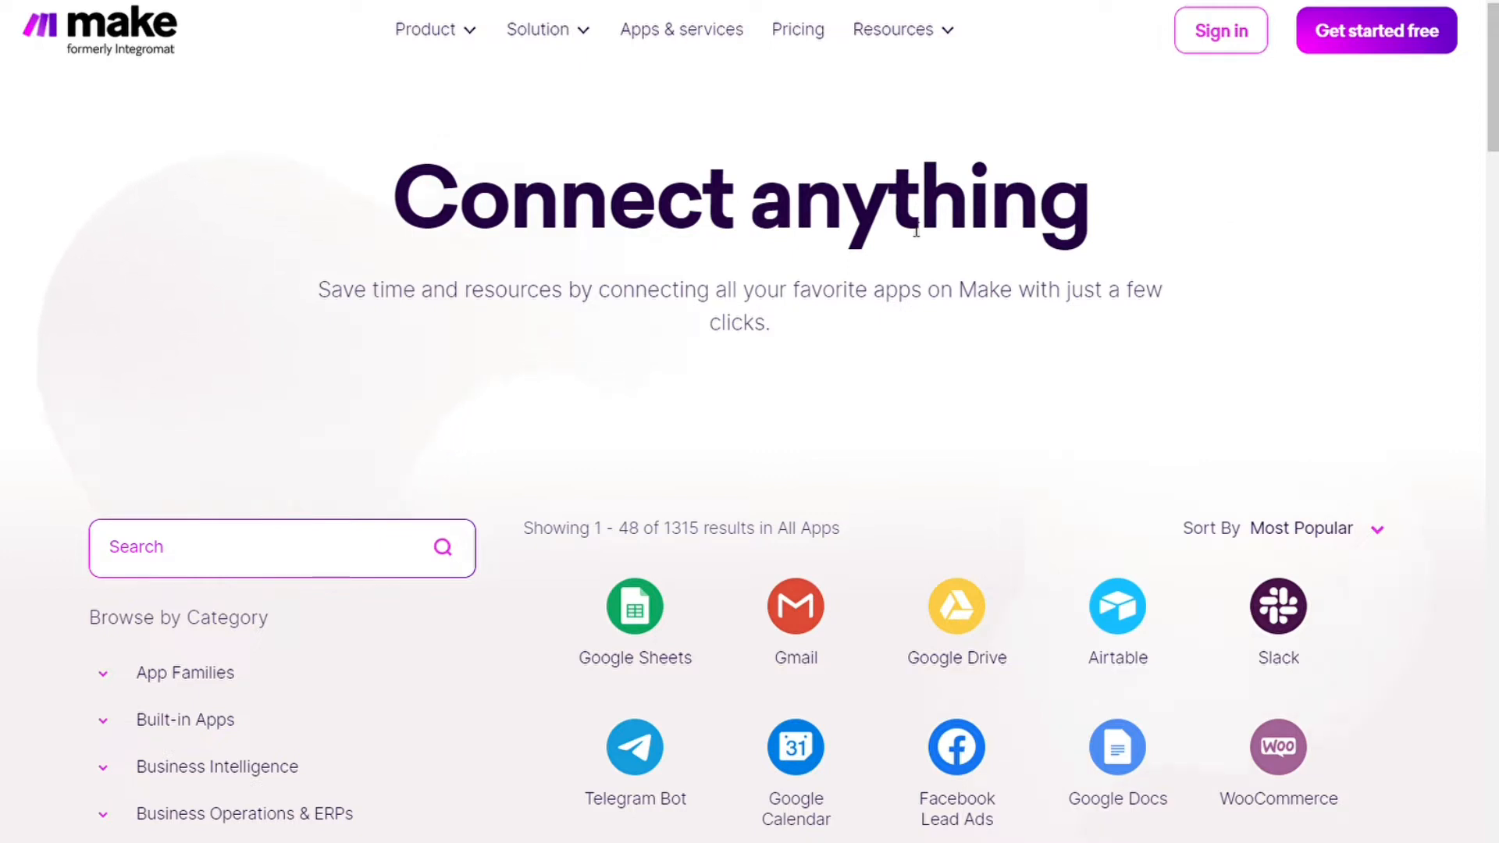
Step: Start signing up for a free Make account via Get started free
left_click(1374, 29)
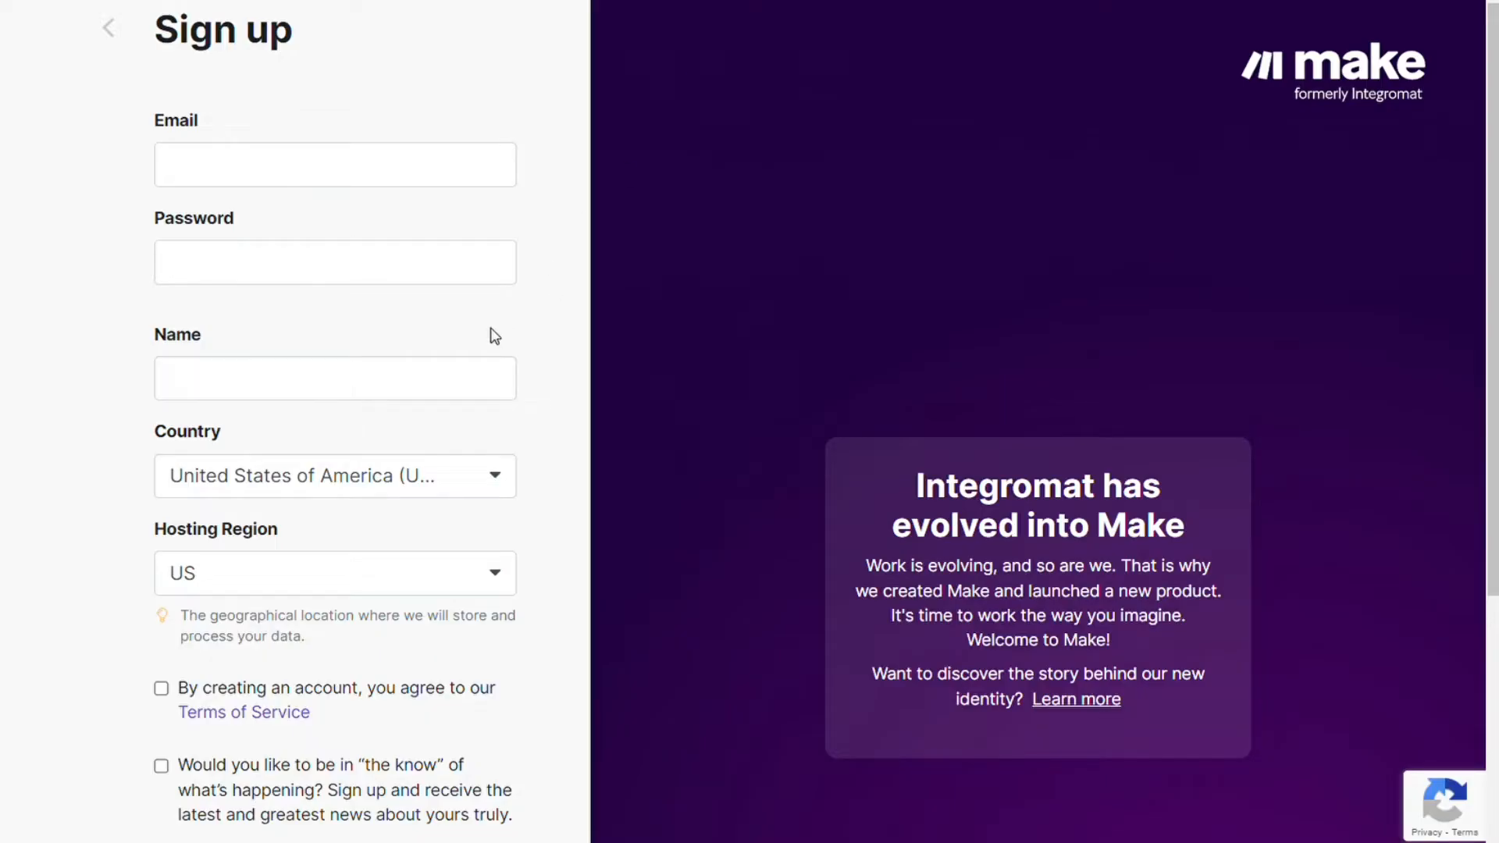
mouse_move(1144, 317)
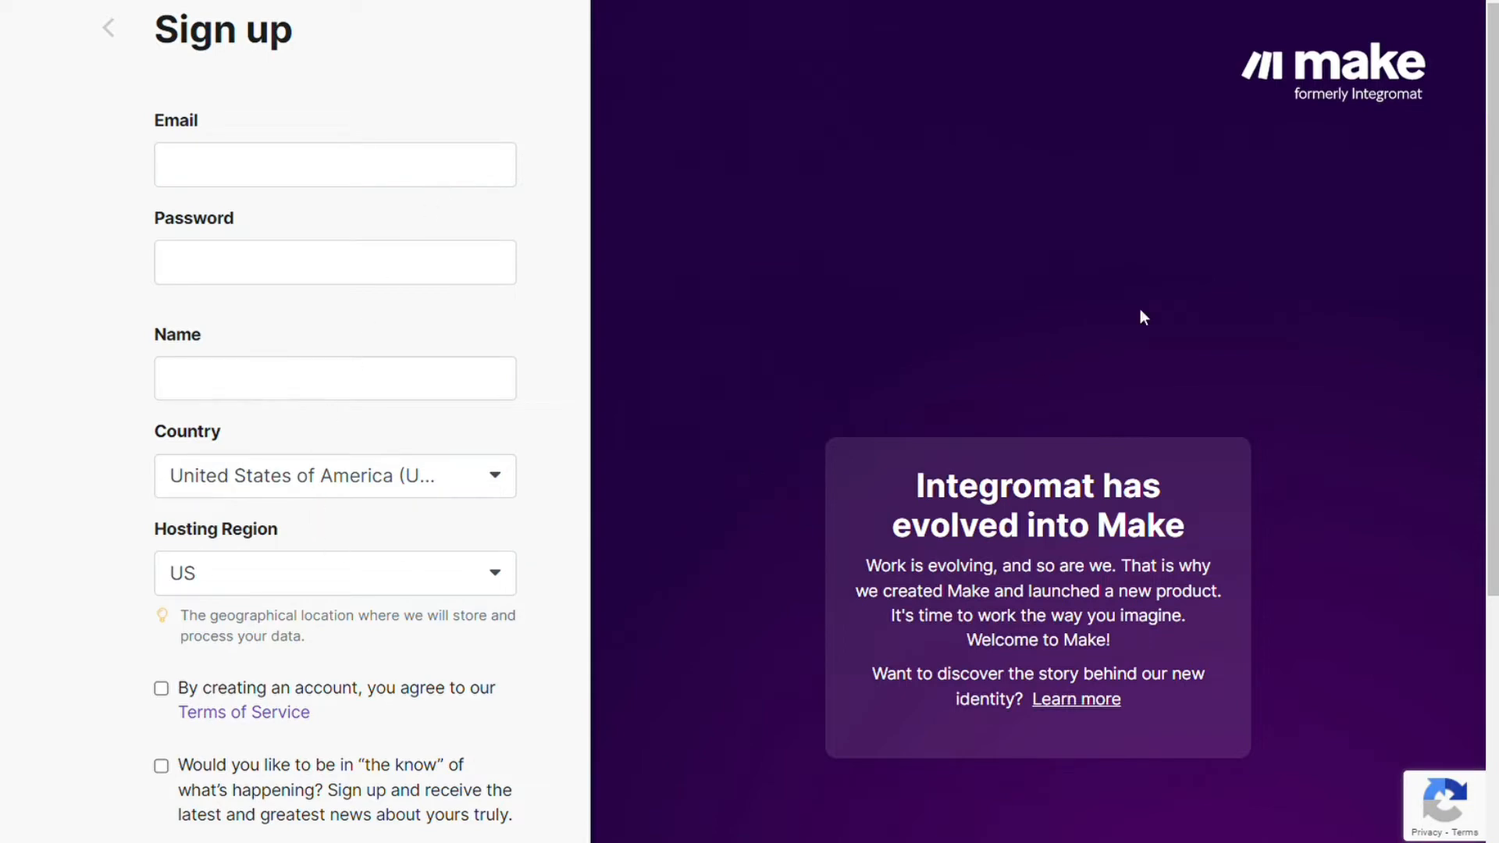
Step: Sign up for Make with a Facebook account, landing on the My Organization dashboard
scroll("down", 3)
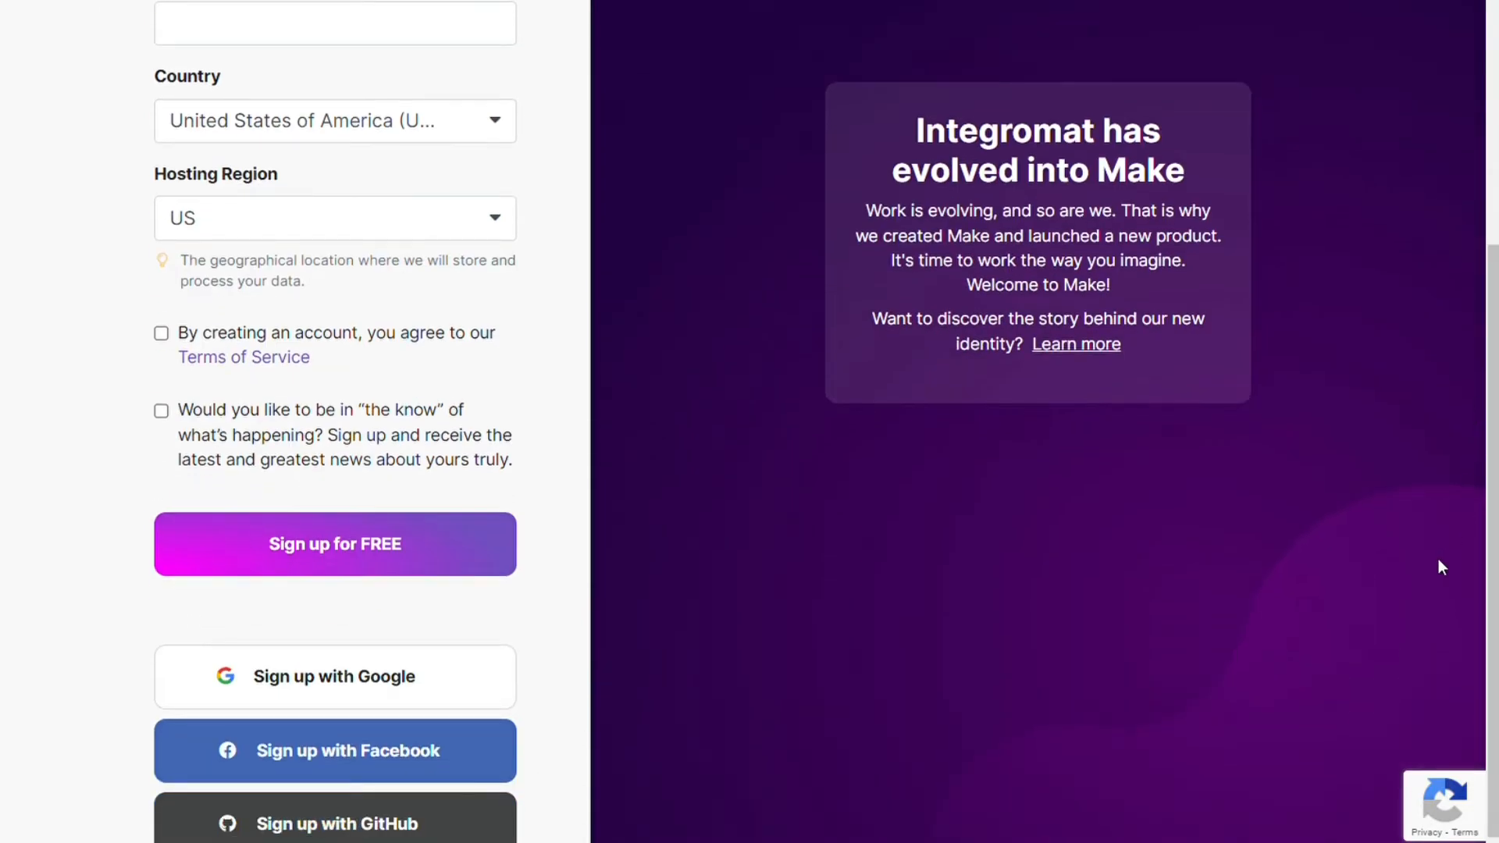
mouse_move(423, 786)
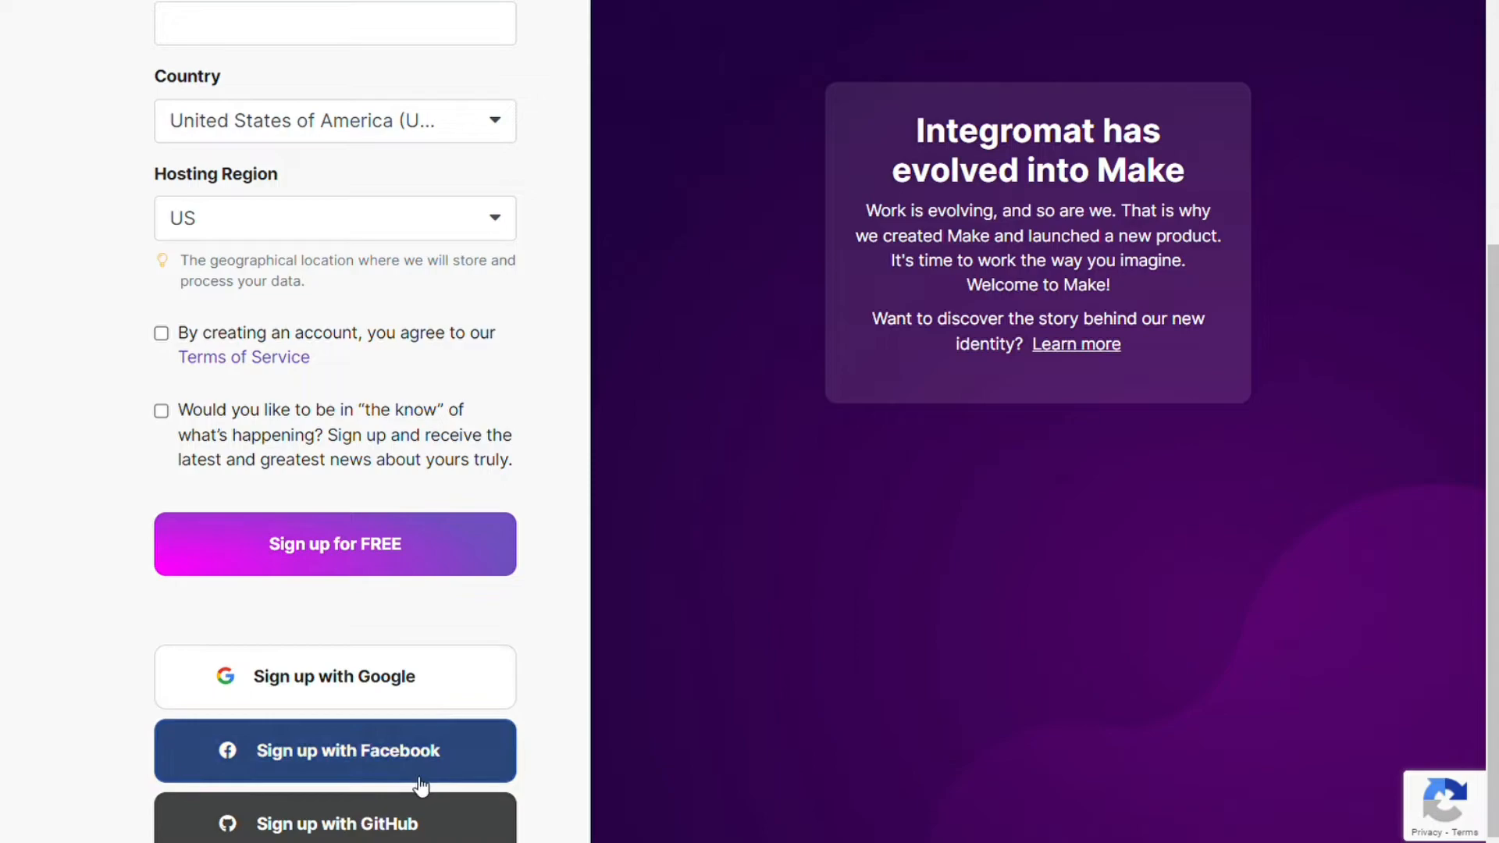
left_click(334, 543)
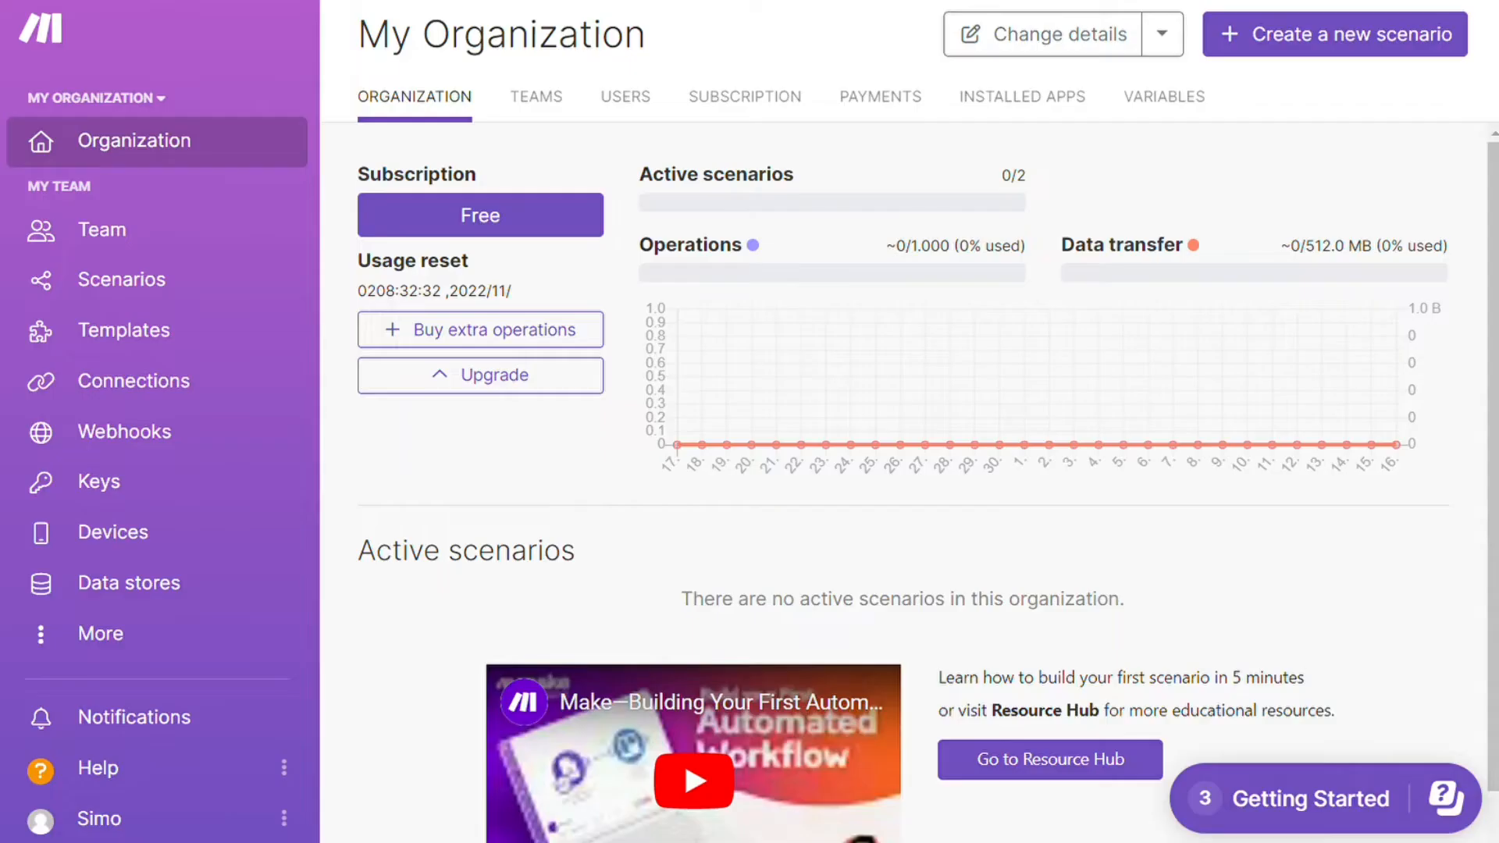
mouse_move(1393, 67)
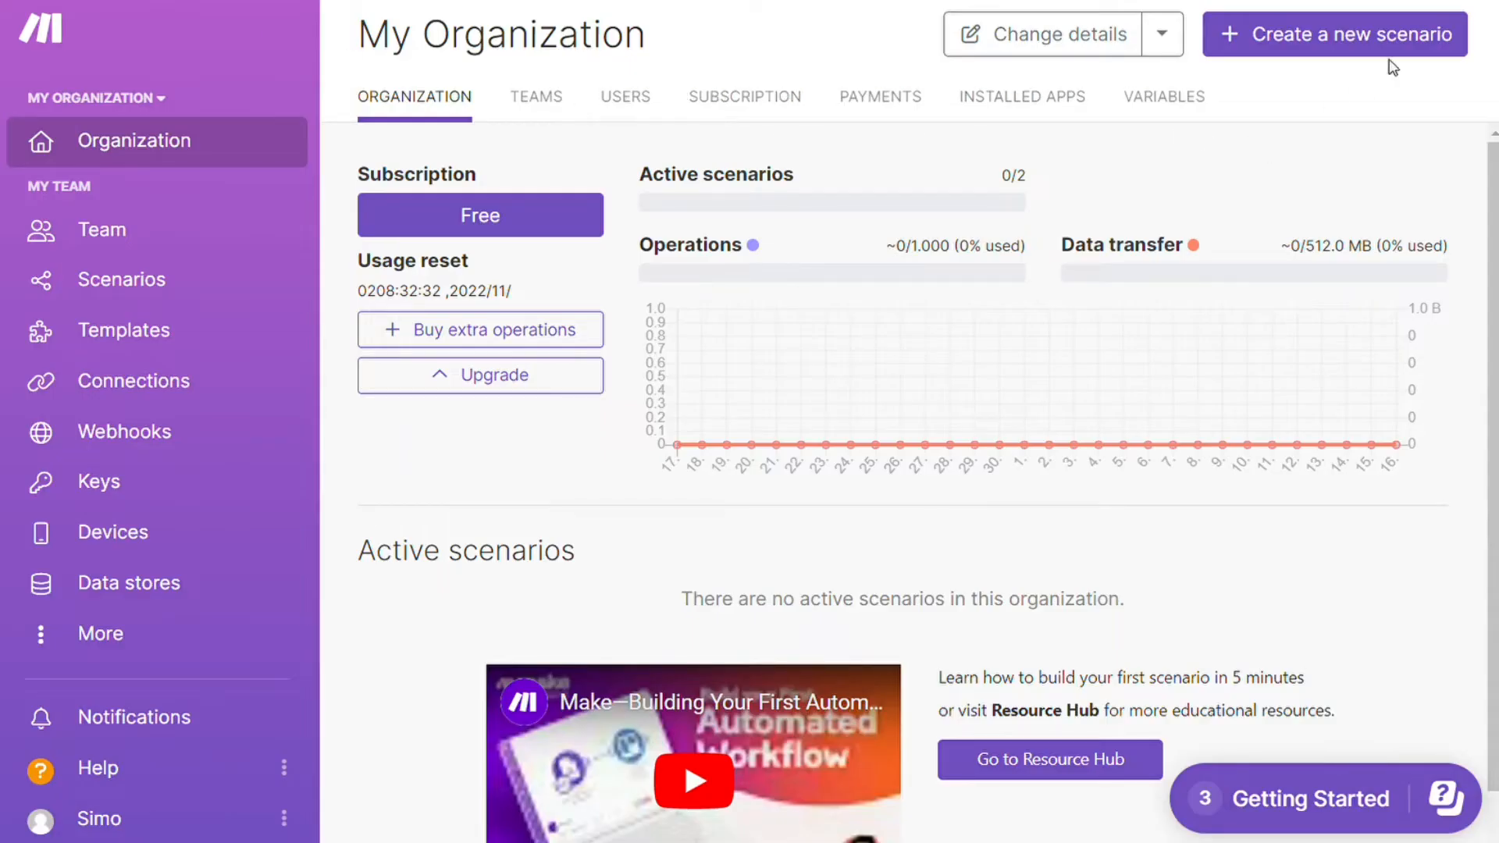
mouse_move(1368, 36)
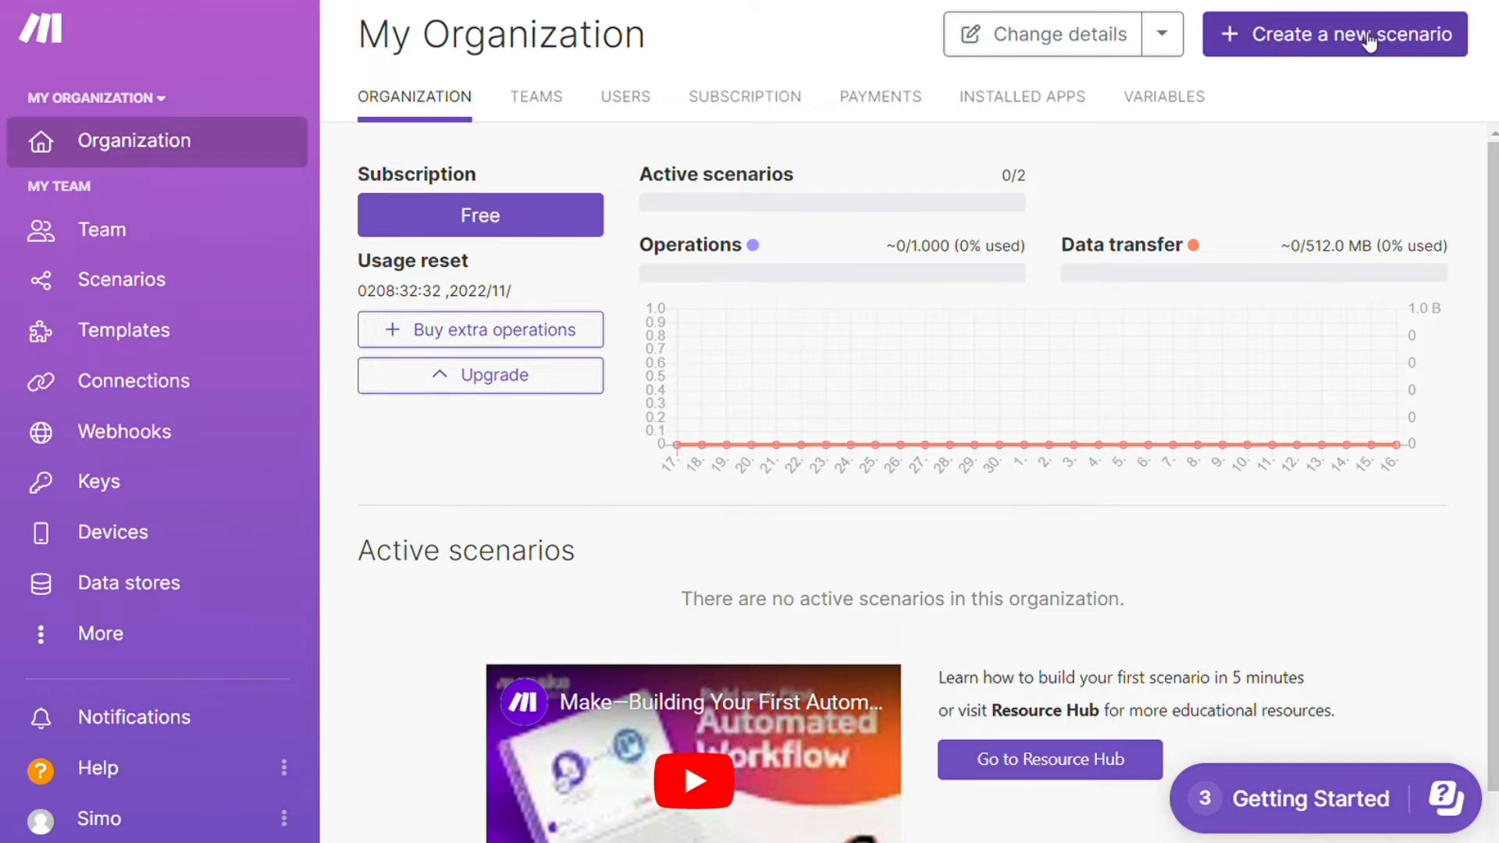
Step: Create a new empty scenario from the My Organization page
left_click(1331, 33)
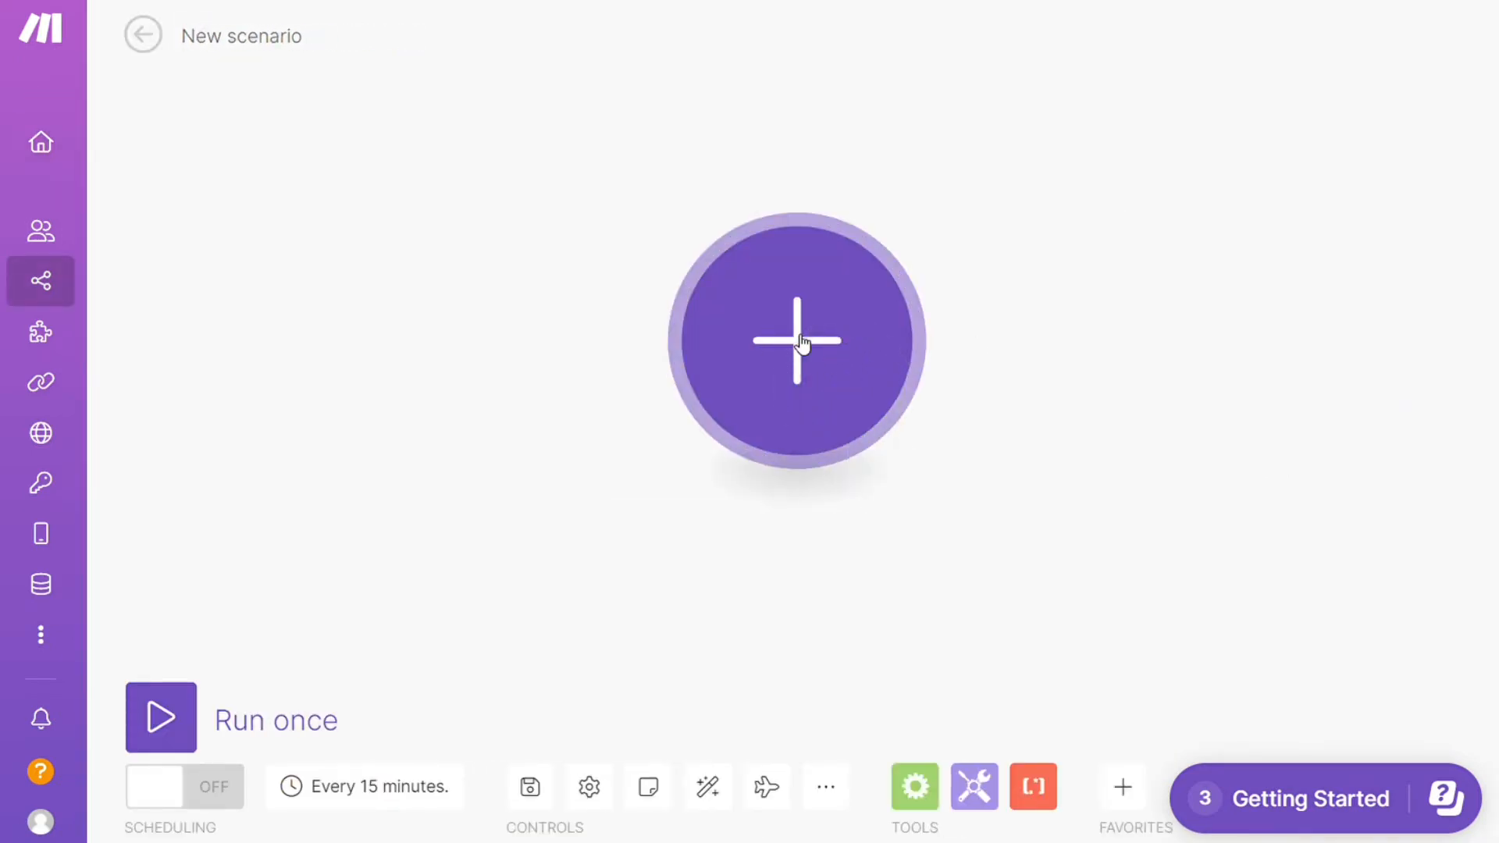
Step: Add Google Docs 'Watch Documents' as the scenario's first trigger module, skipping the connection
left_click(796, 340)
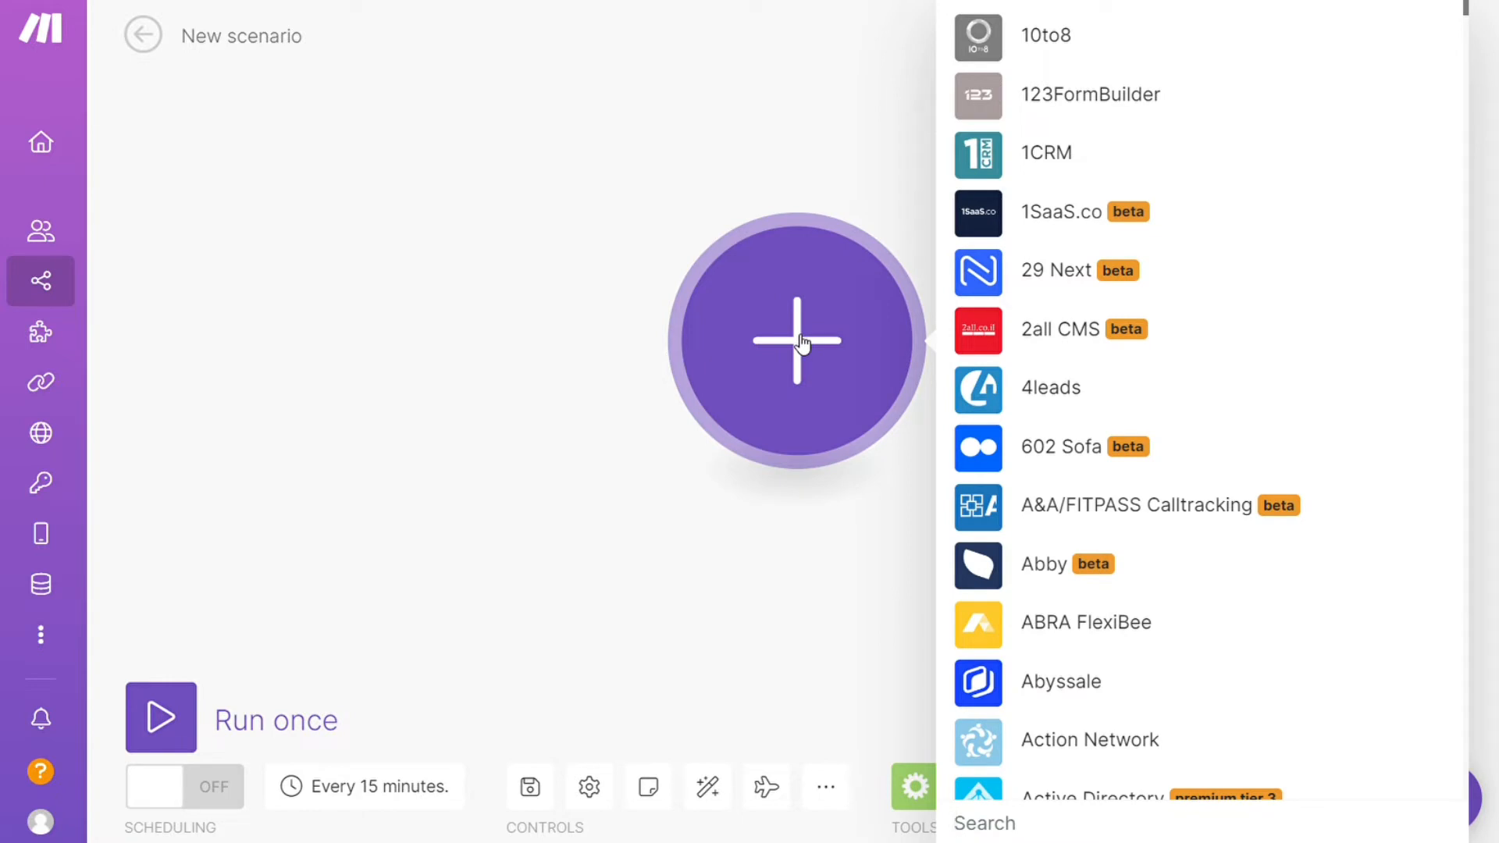
type("docs")
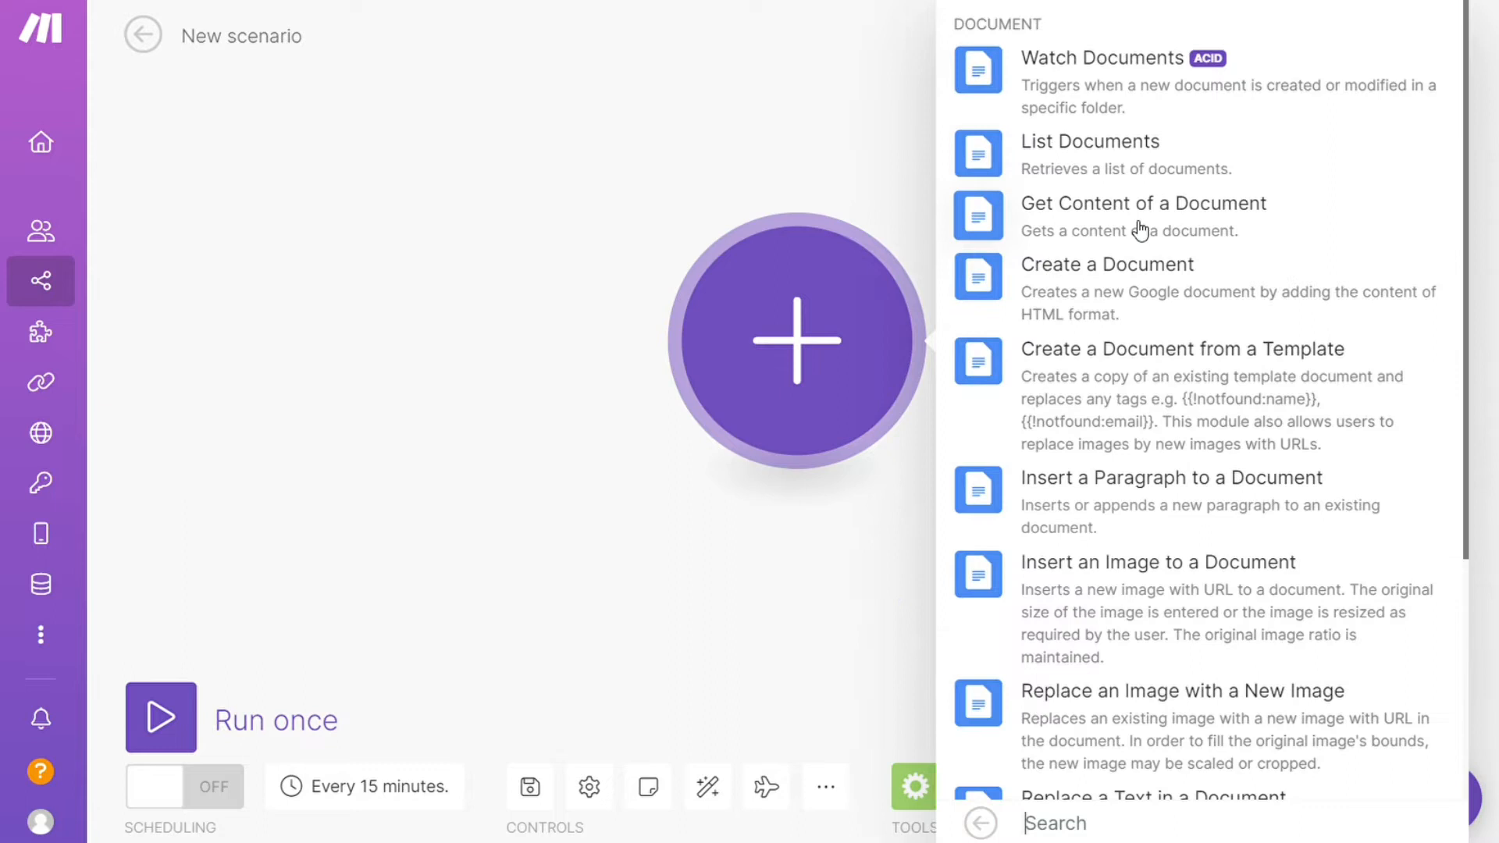
mouse_move(1469, 114)
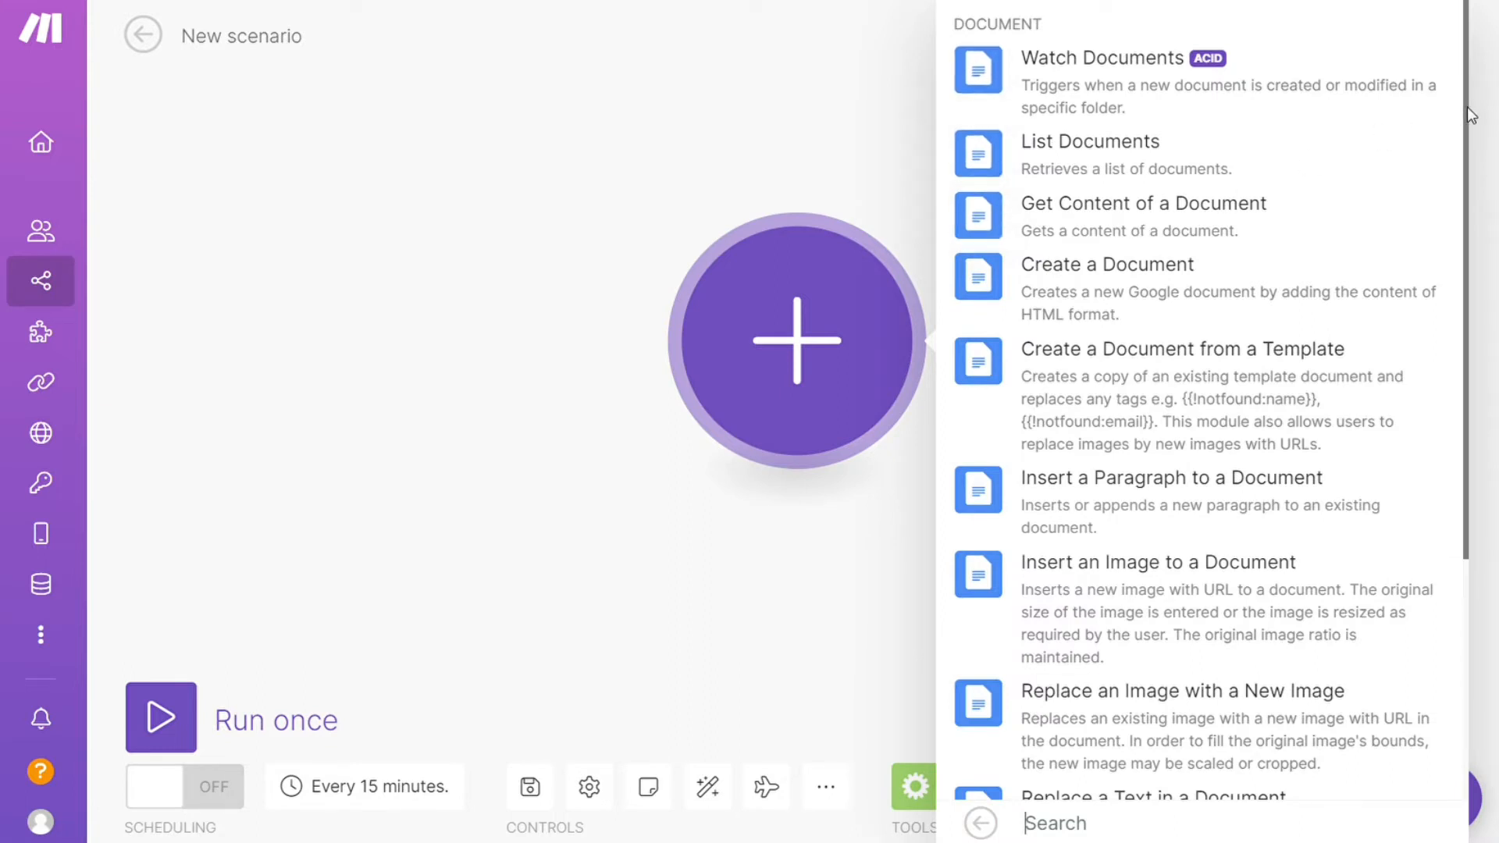
scroll("down", 3)
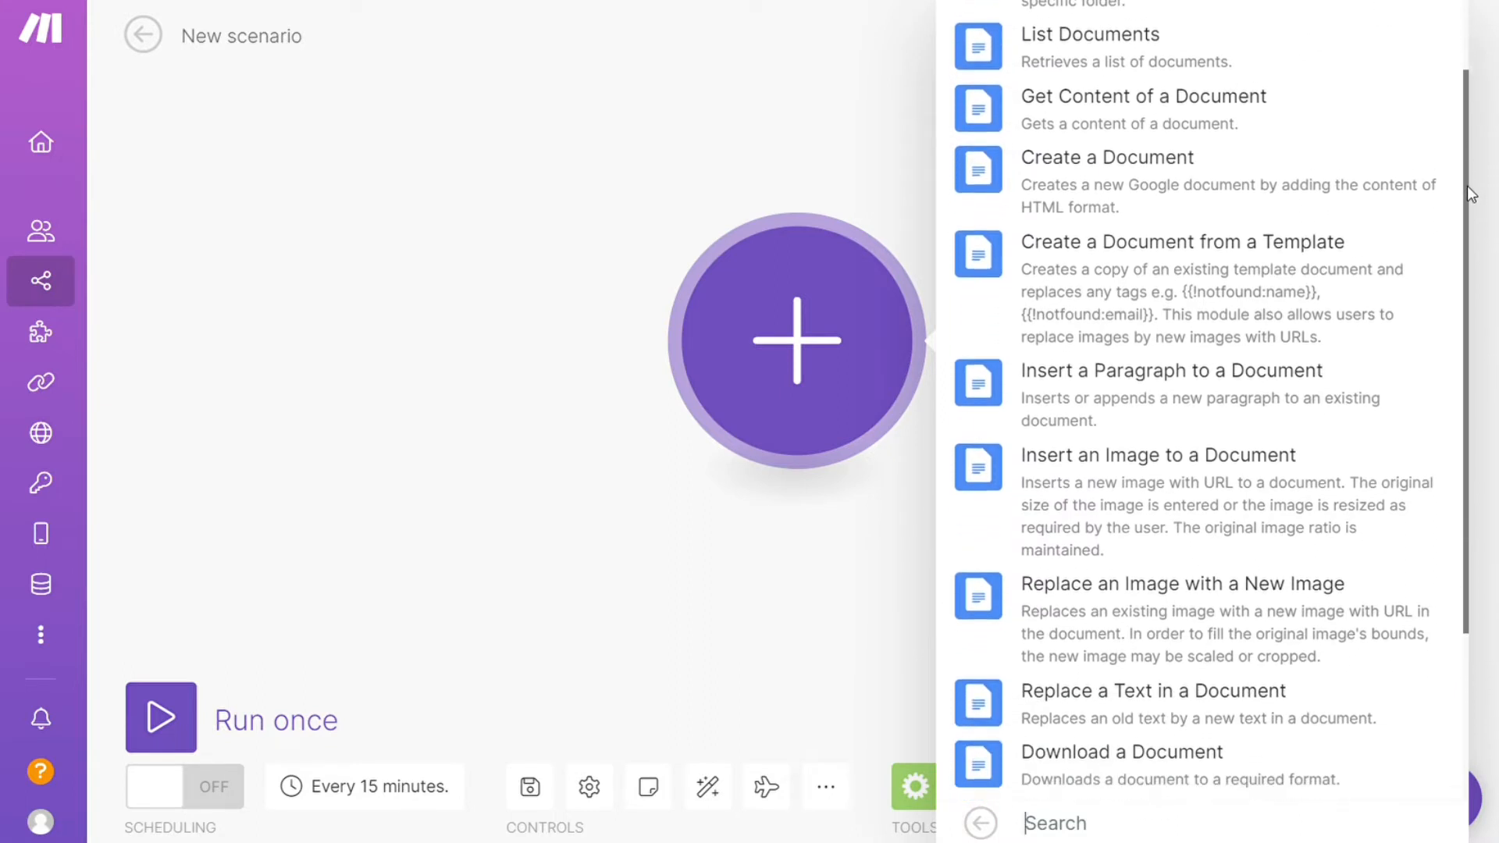
scroll("down", 3)
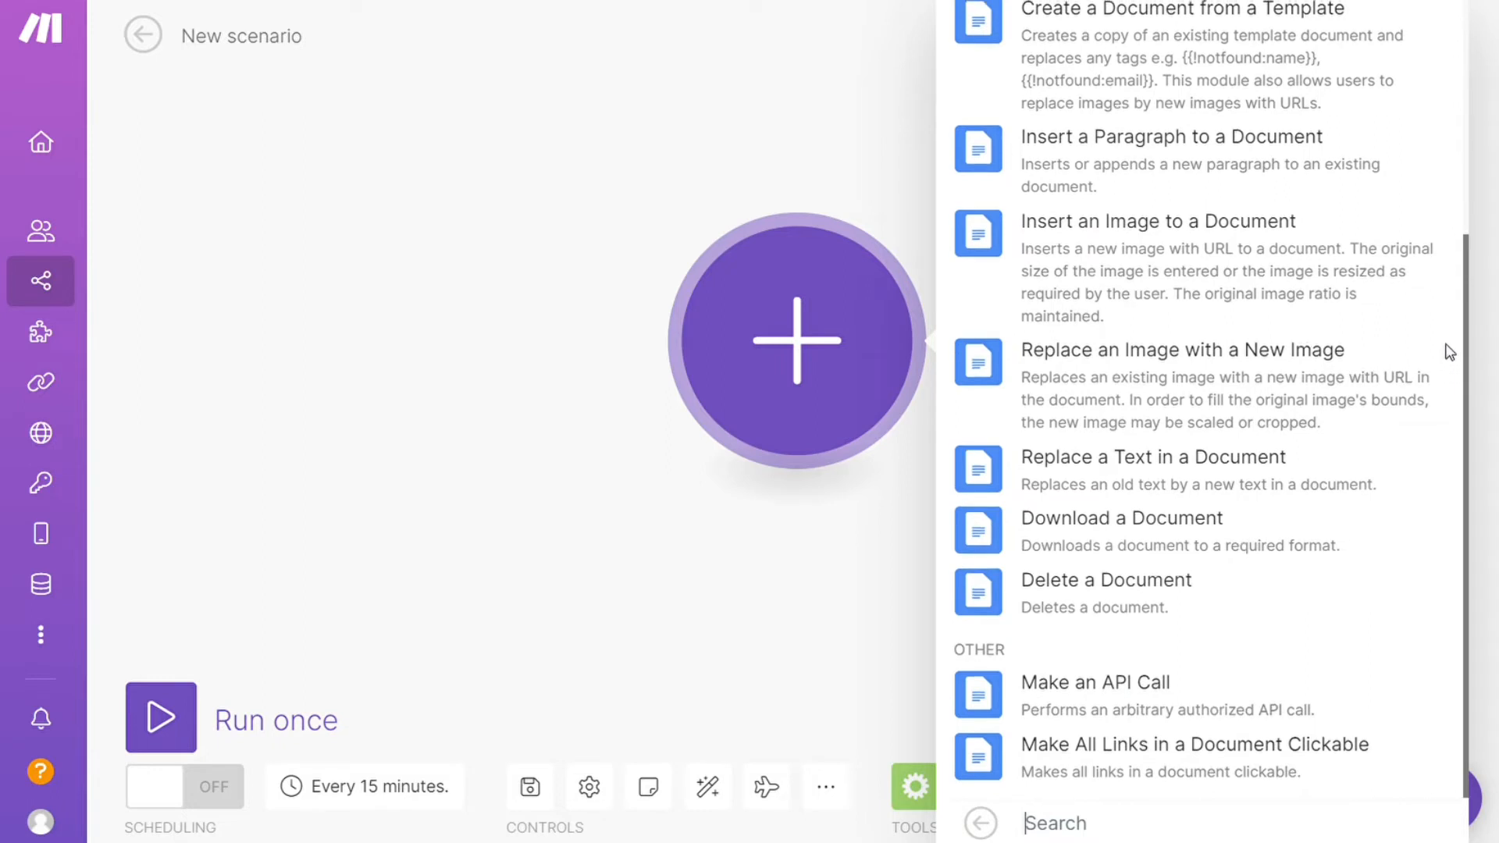
scroll("up", 3)
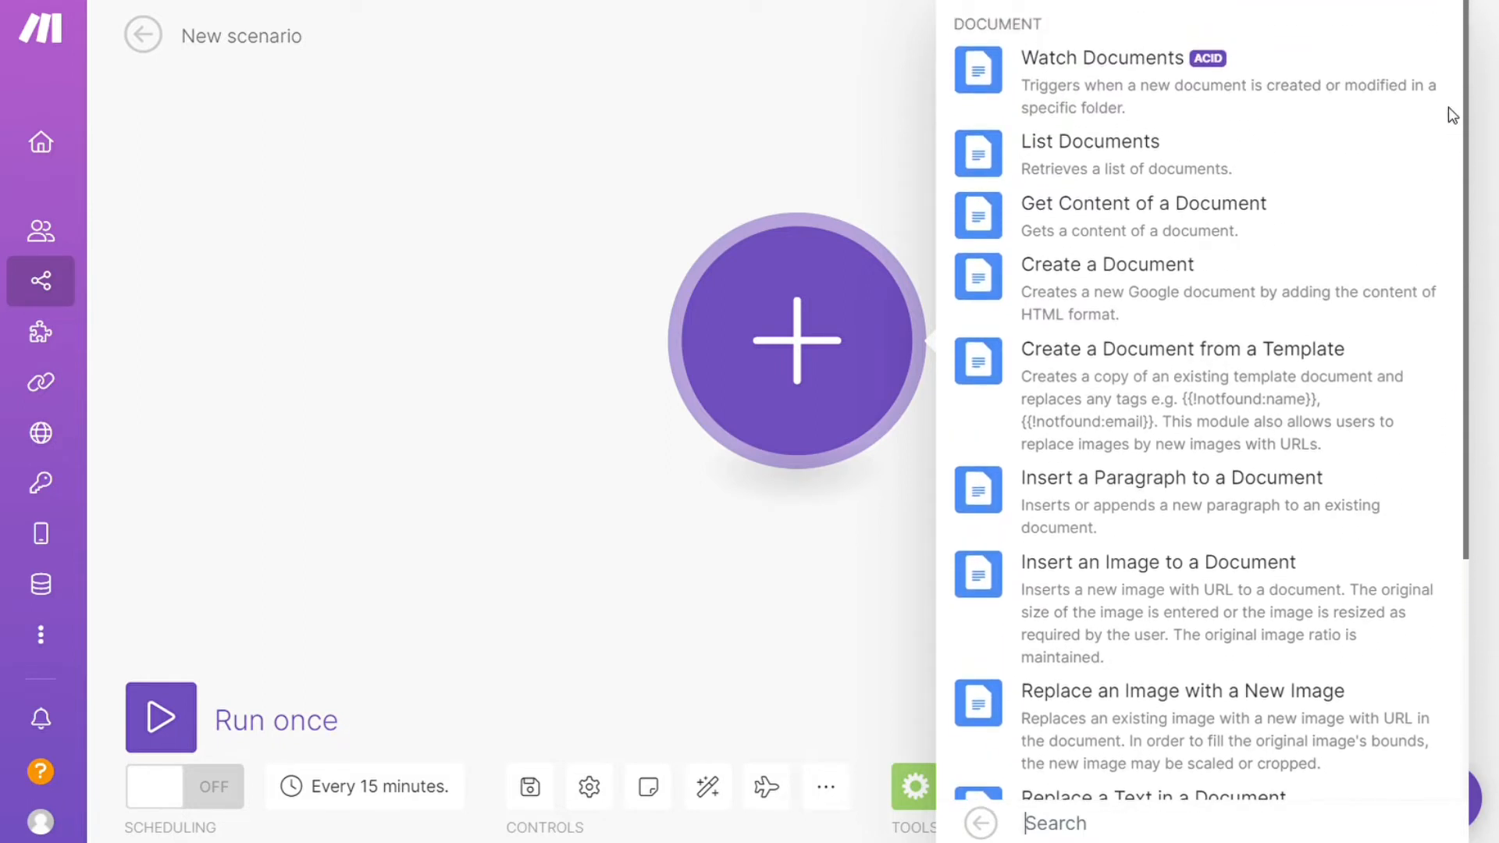
mouse_move(1196, 170)
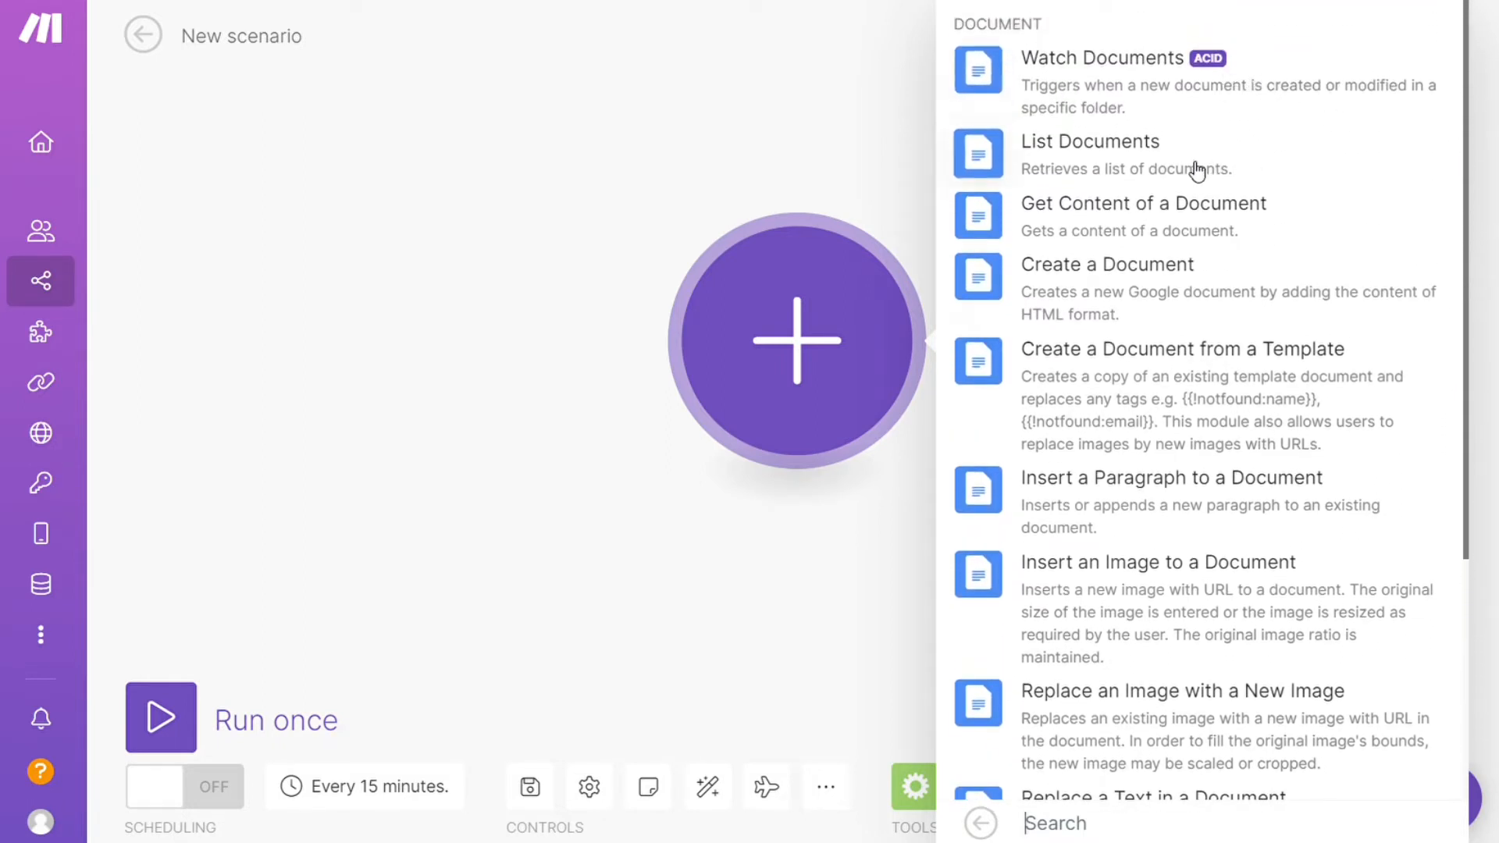
mouse_move(1256, 284)
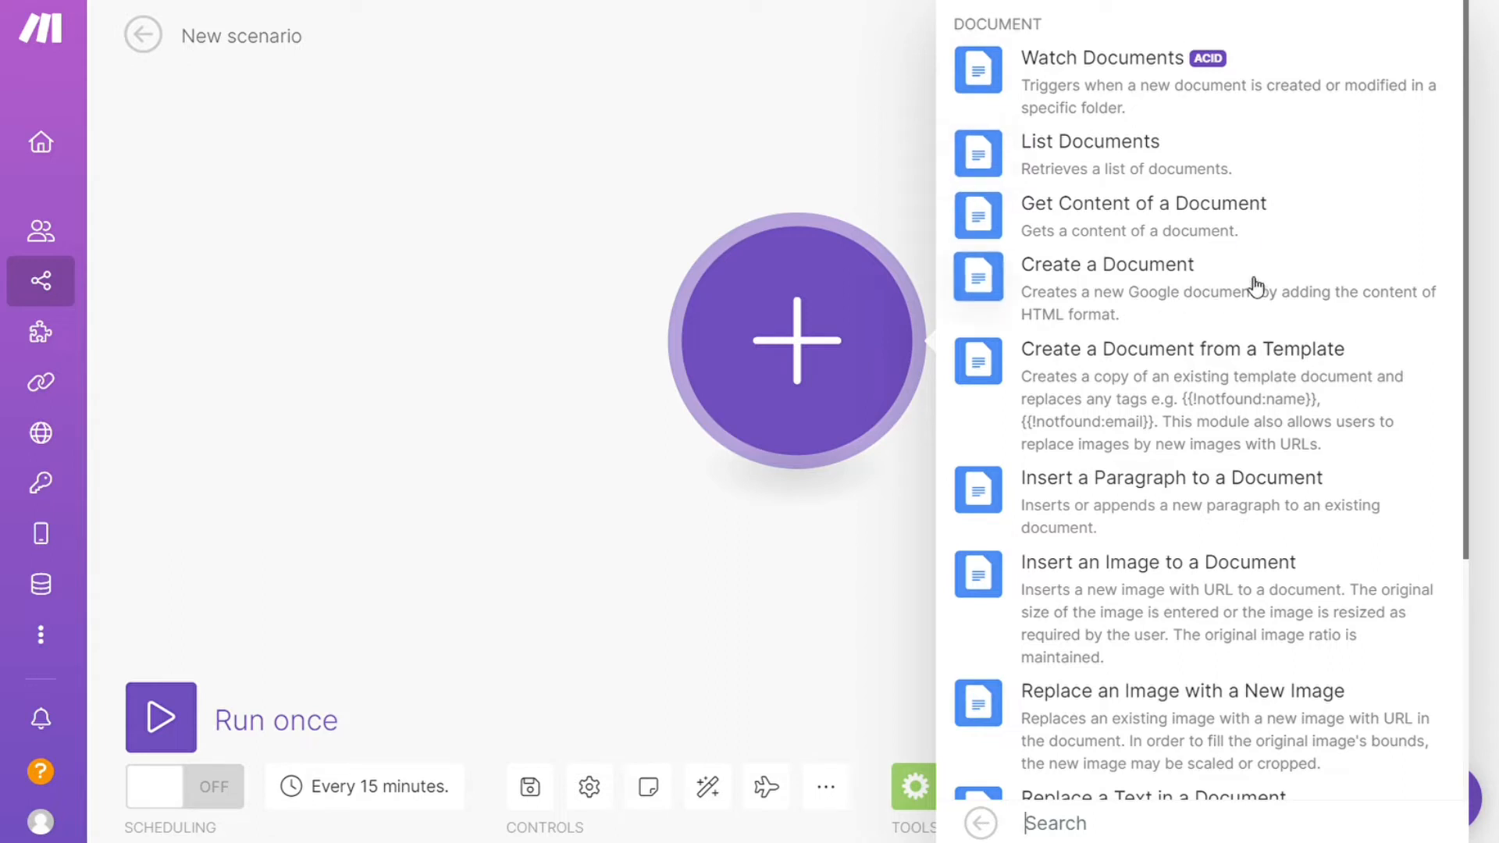
mouse_move(1172, 100)
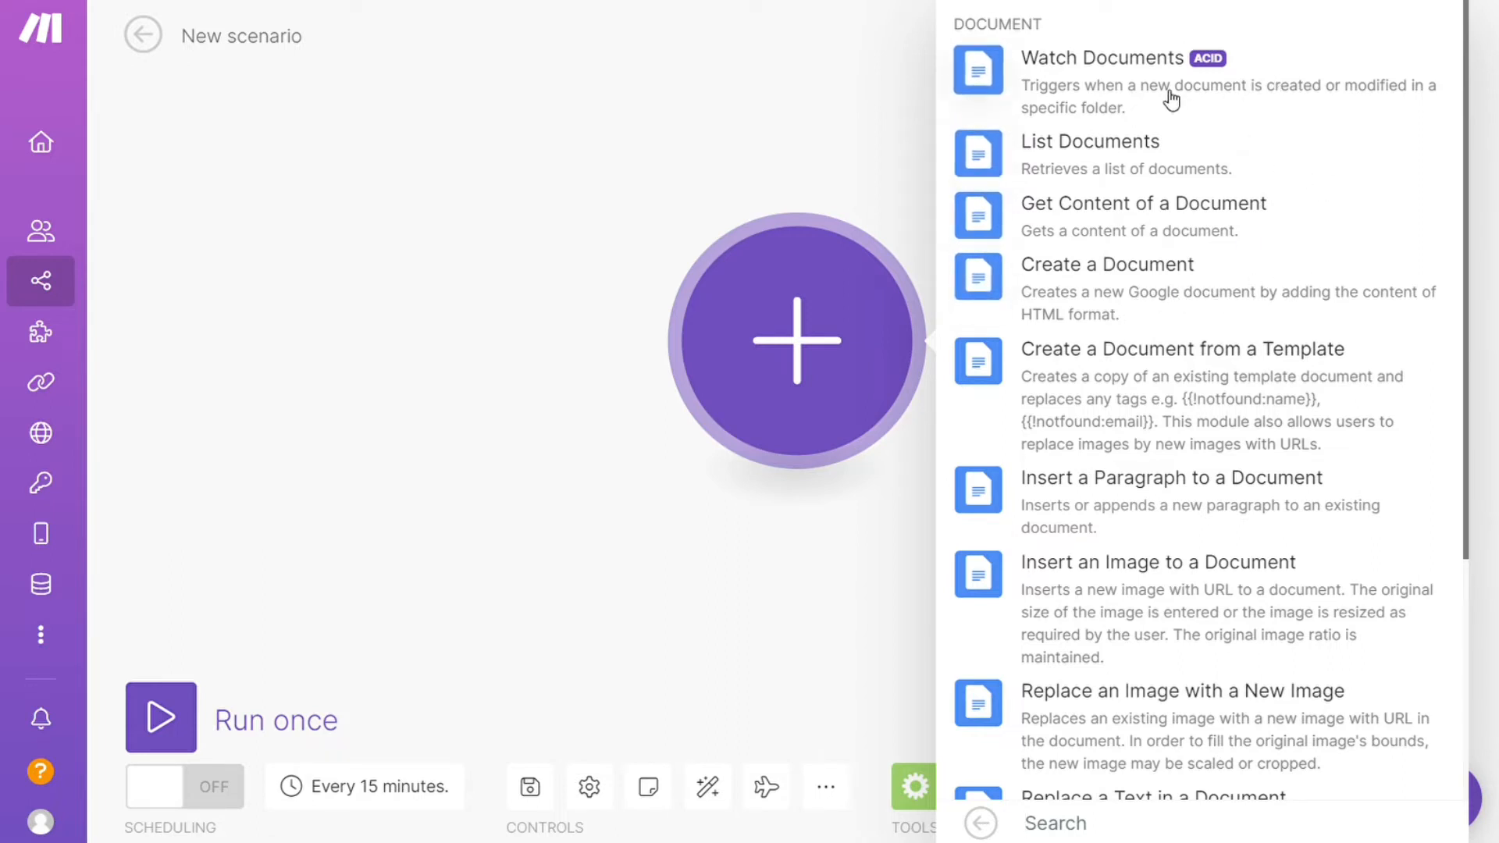
left_click(1104, 58)
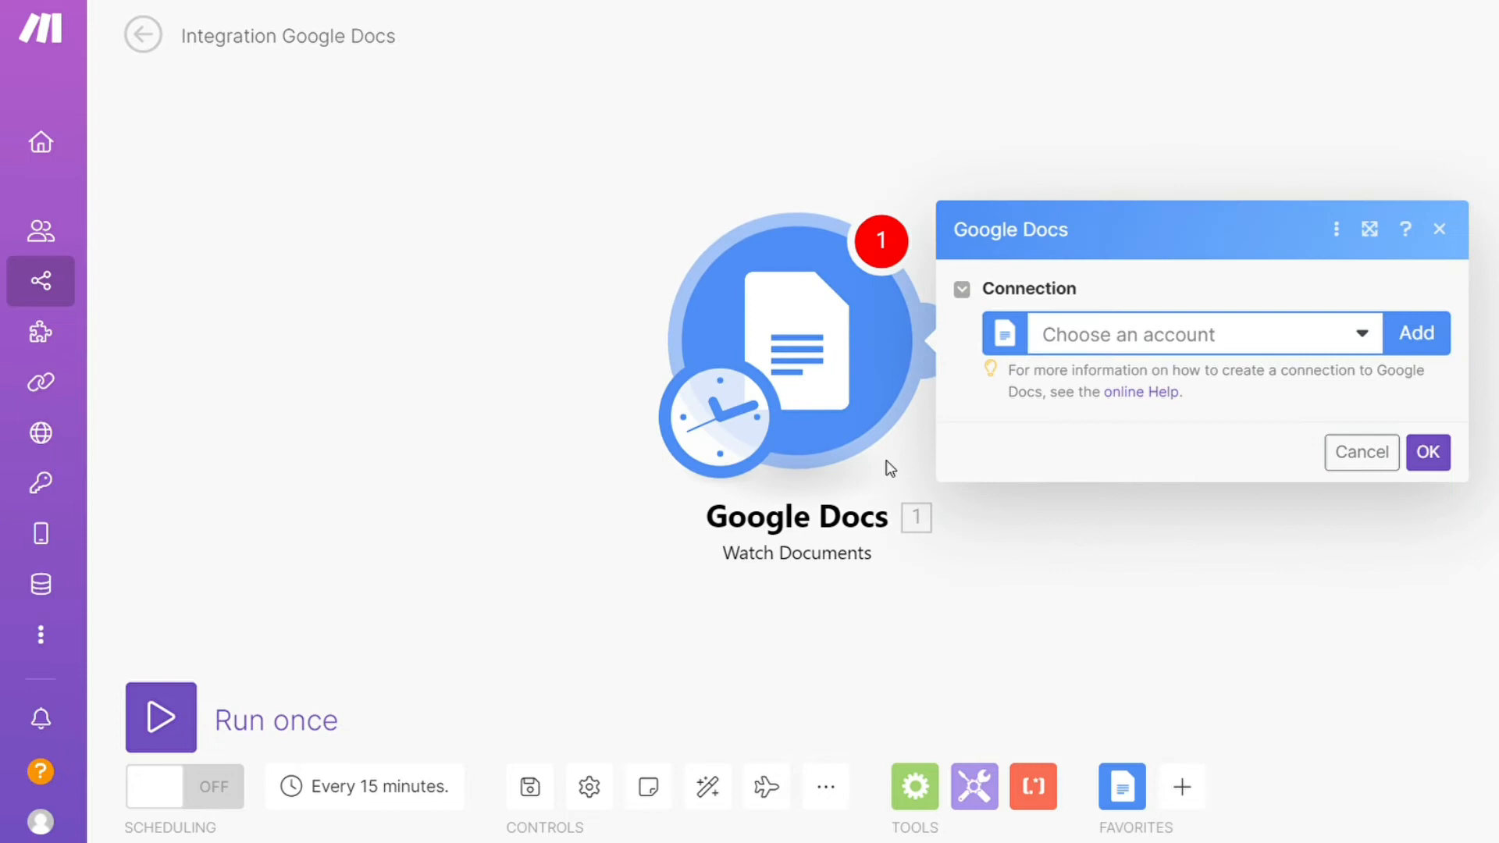
mouse_move(812, 557)
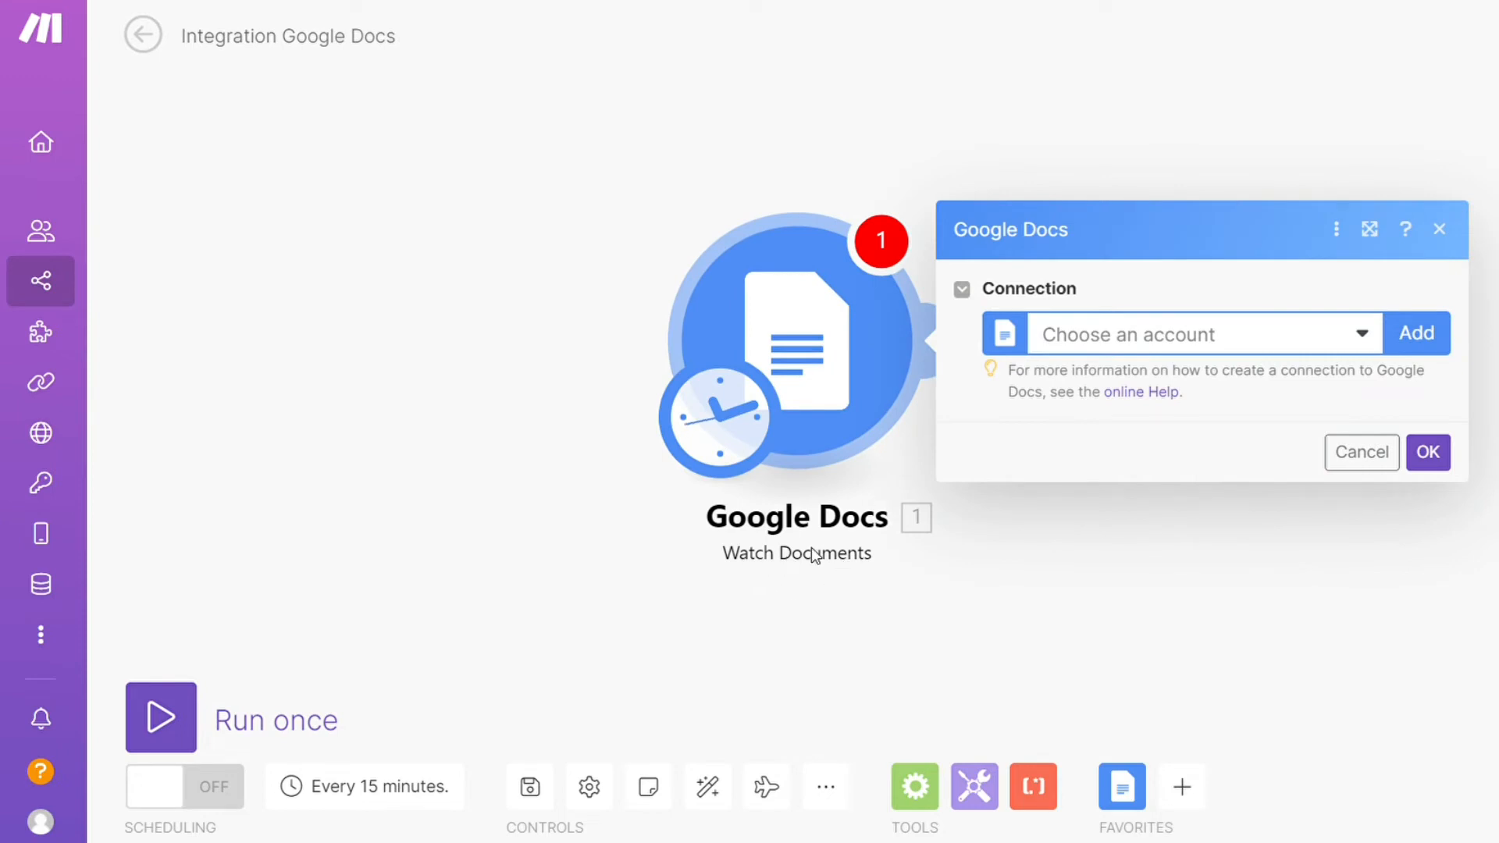
mouse_move(1418, 342)
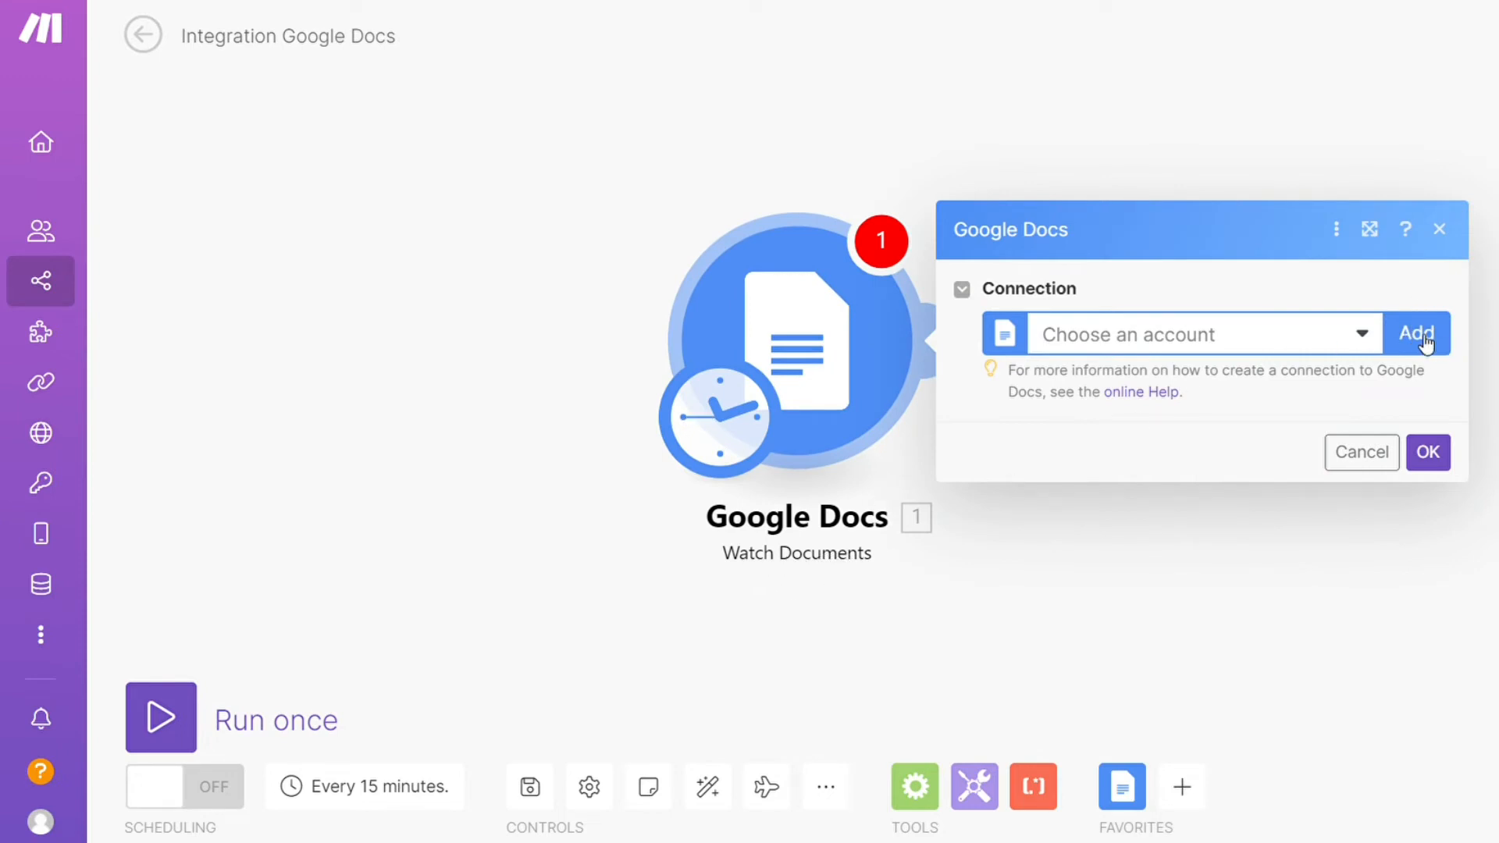
left_click(1360, 453)
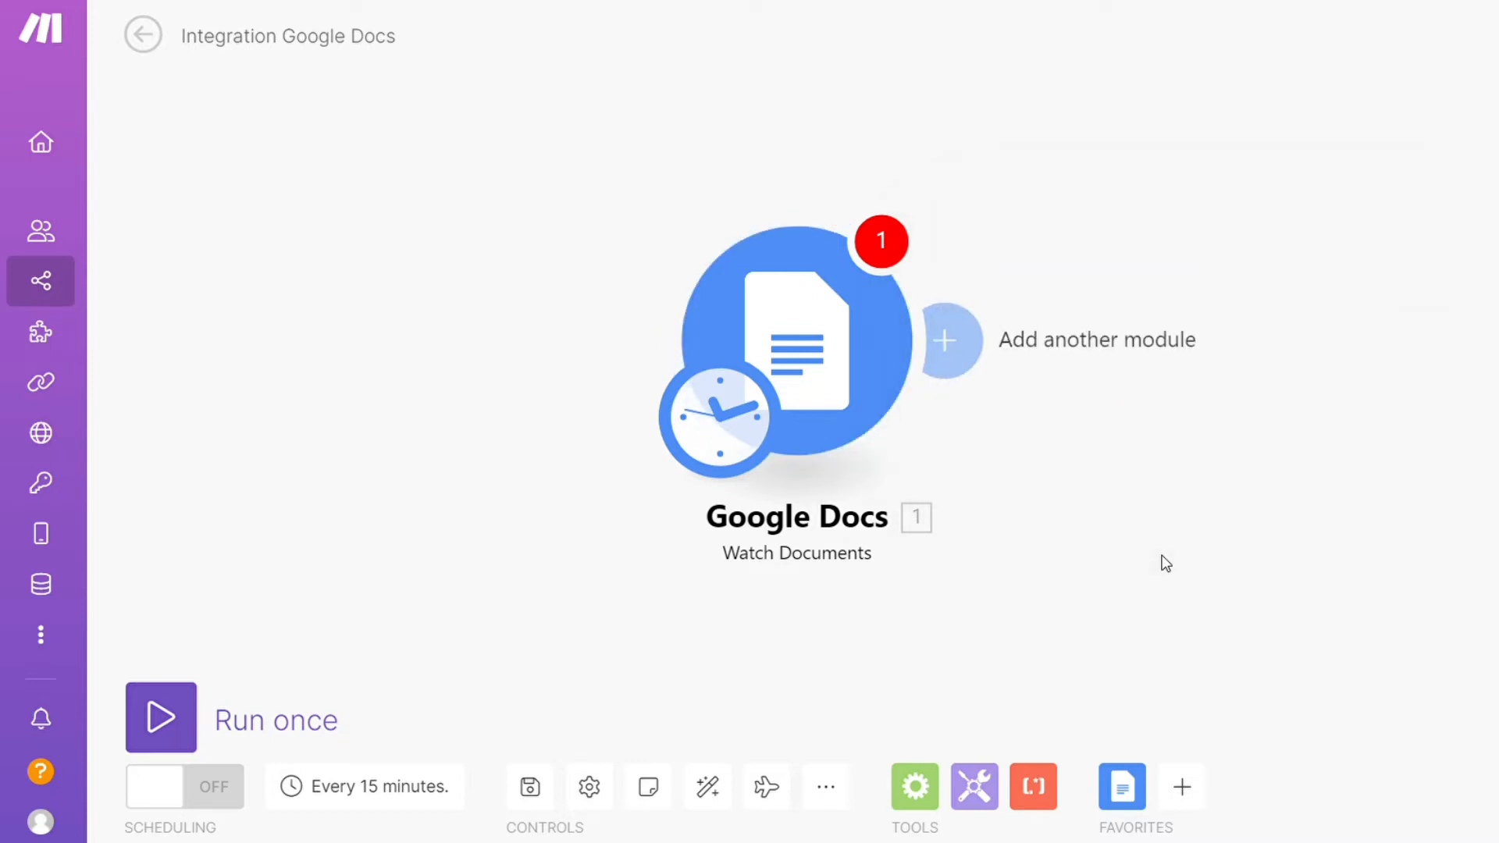
left_click(943, 341)
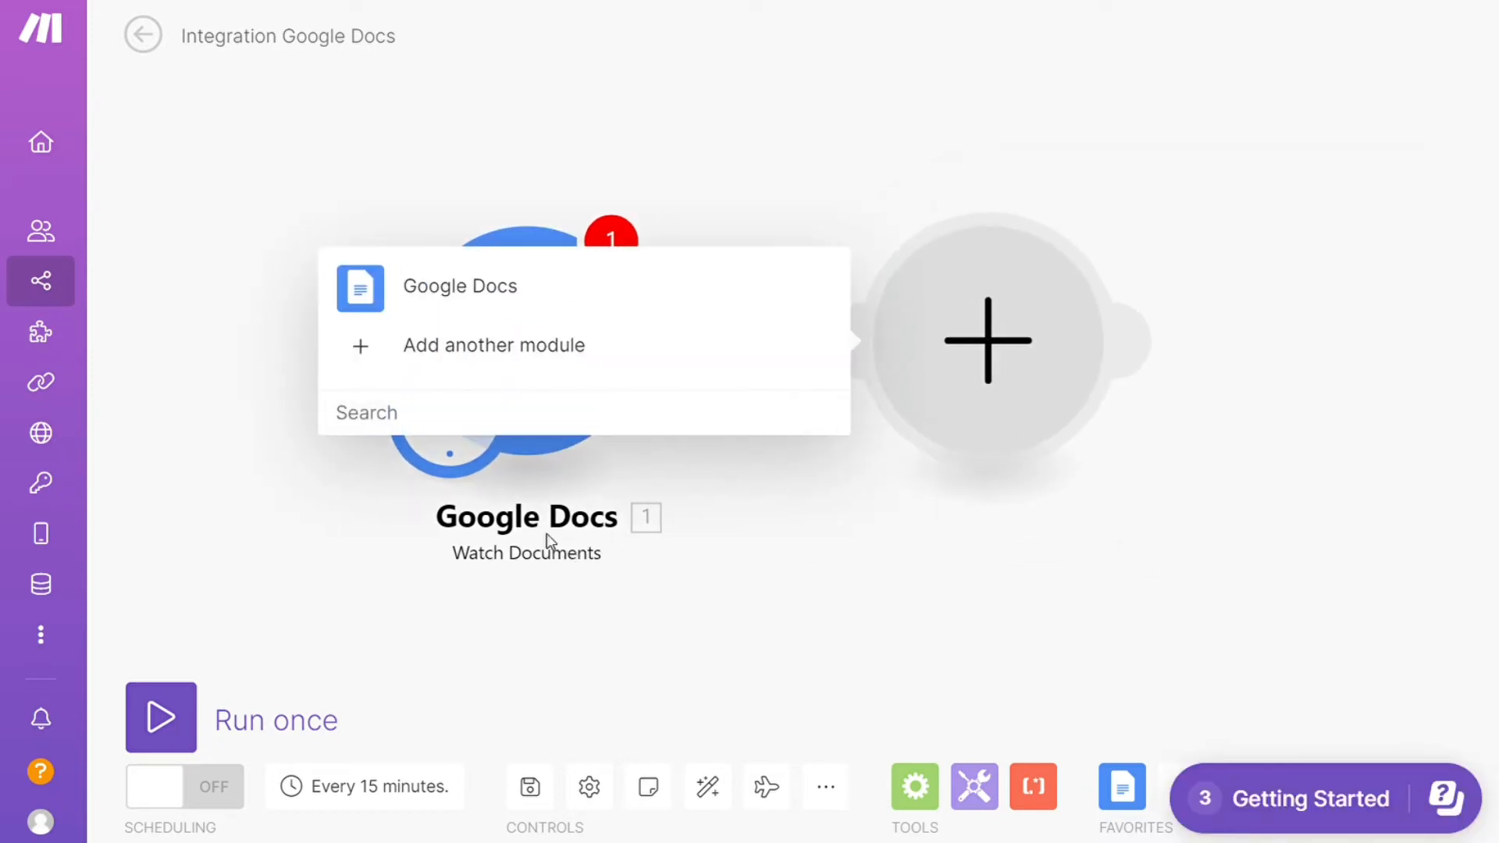
mouse_move(568, 541)
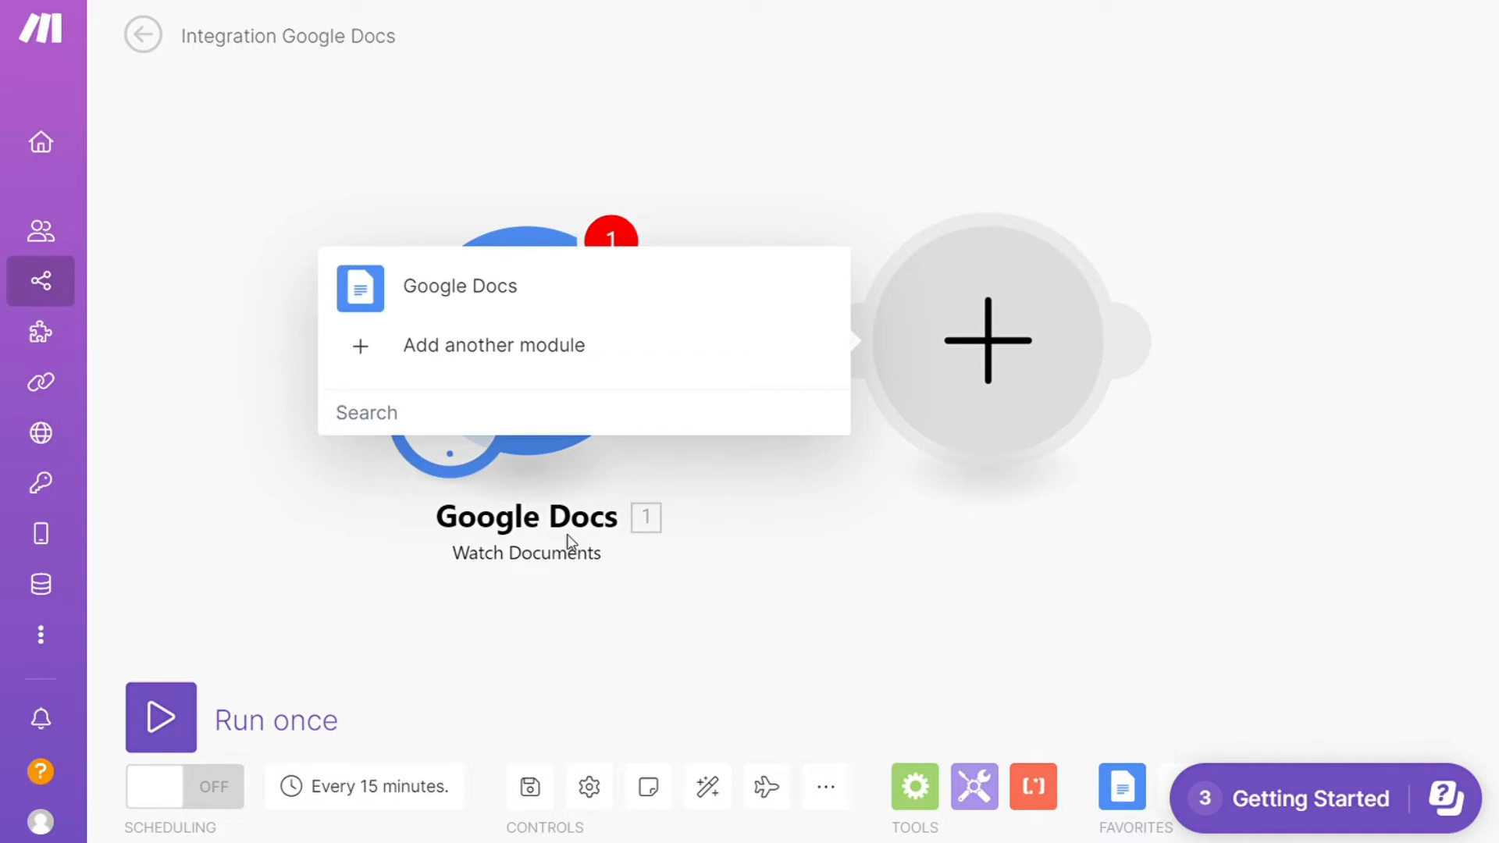
Step: Add a Notion 'Create a Database Item' module after the Google Docs trigger
left_click(493, 345)
type("notion")
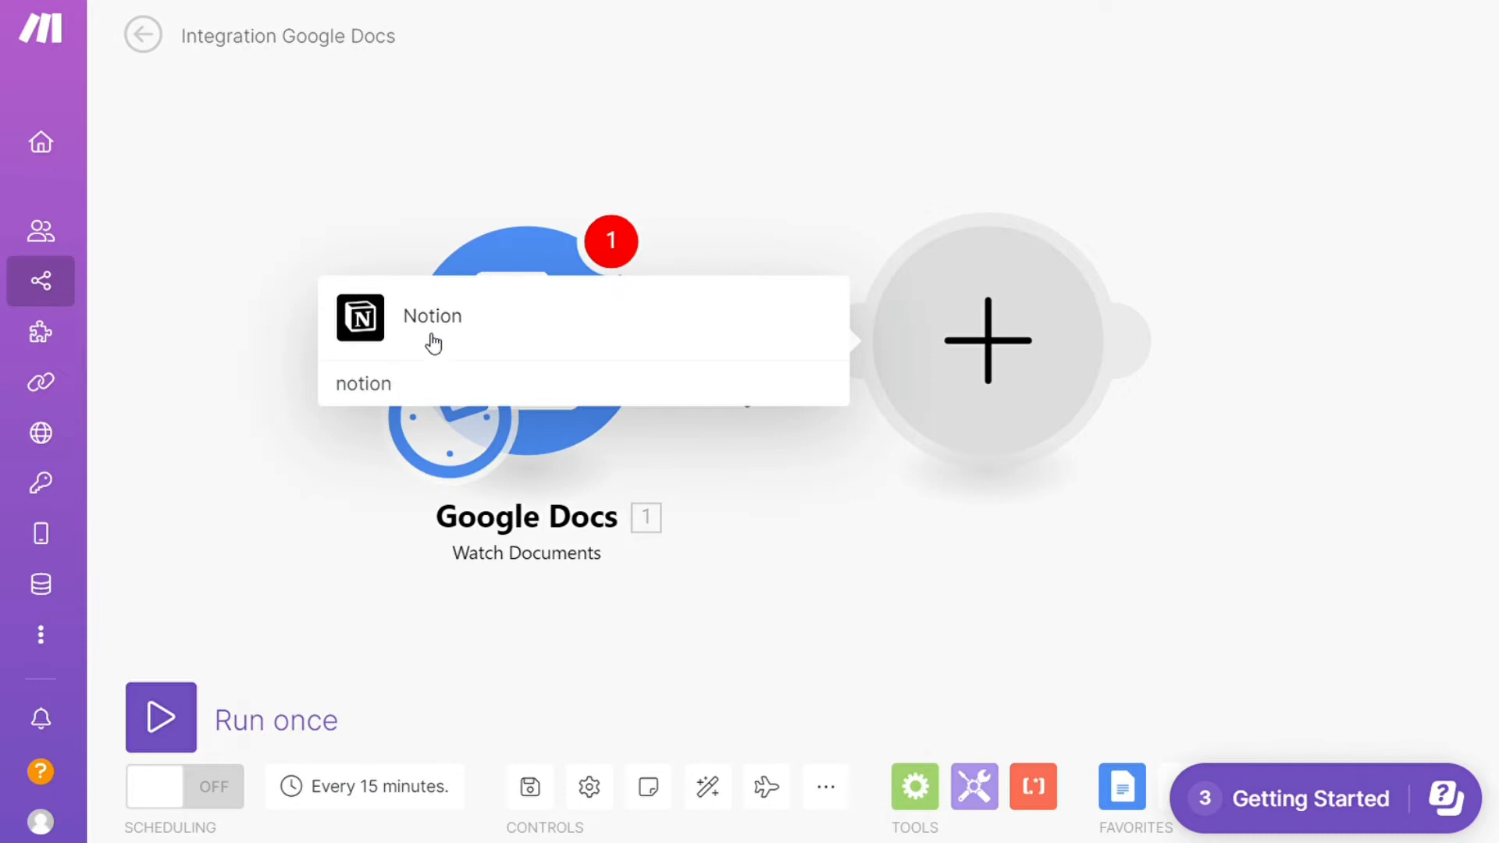
left_click(431, 317)
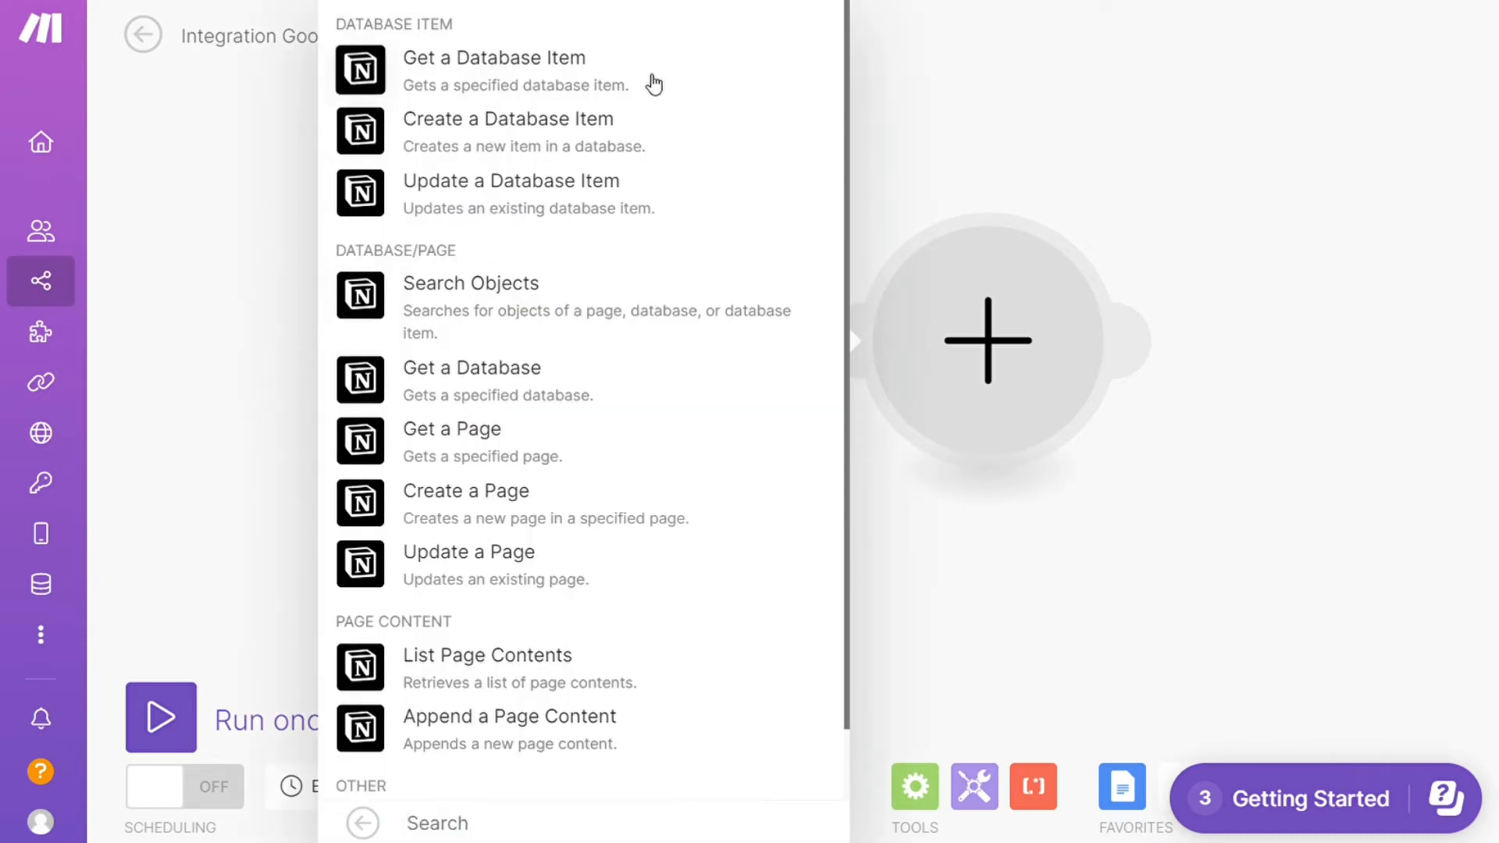
mouse_move(647, 208)
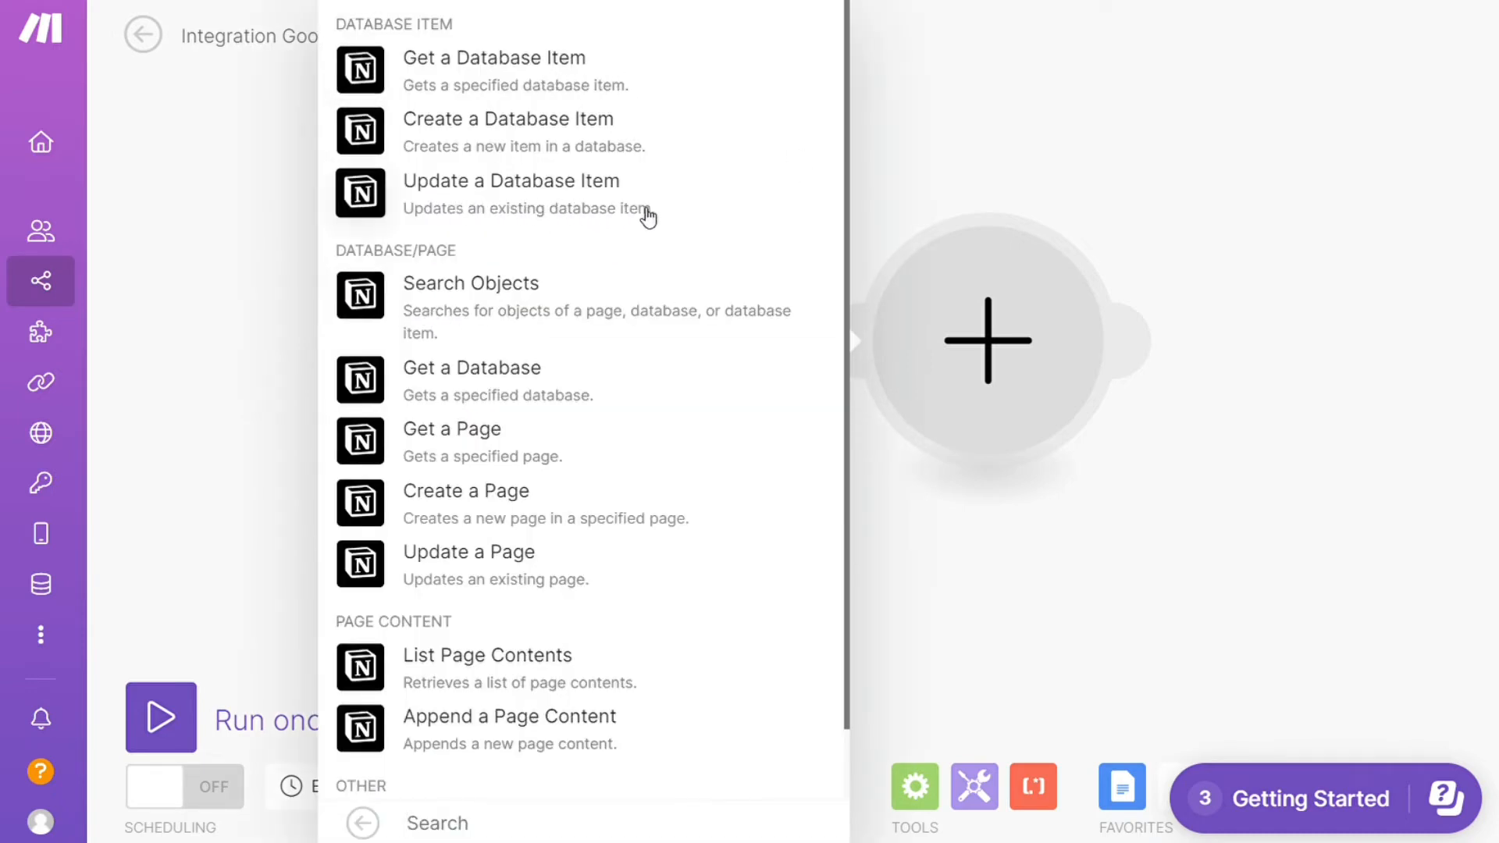
mouse_move(521, 305)
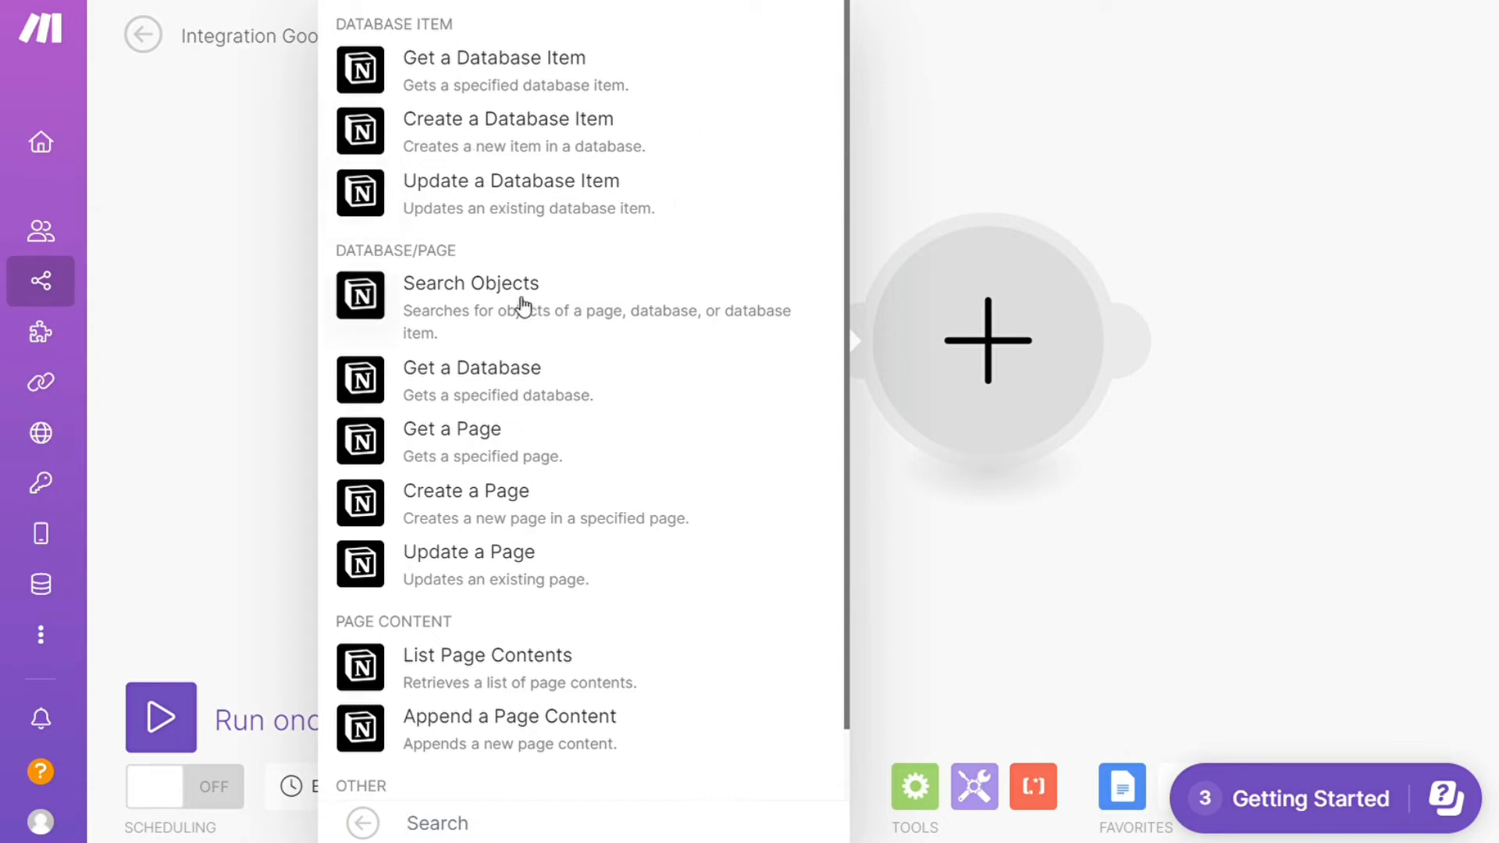
mouse_move(524, 426)
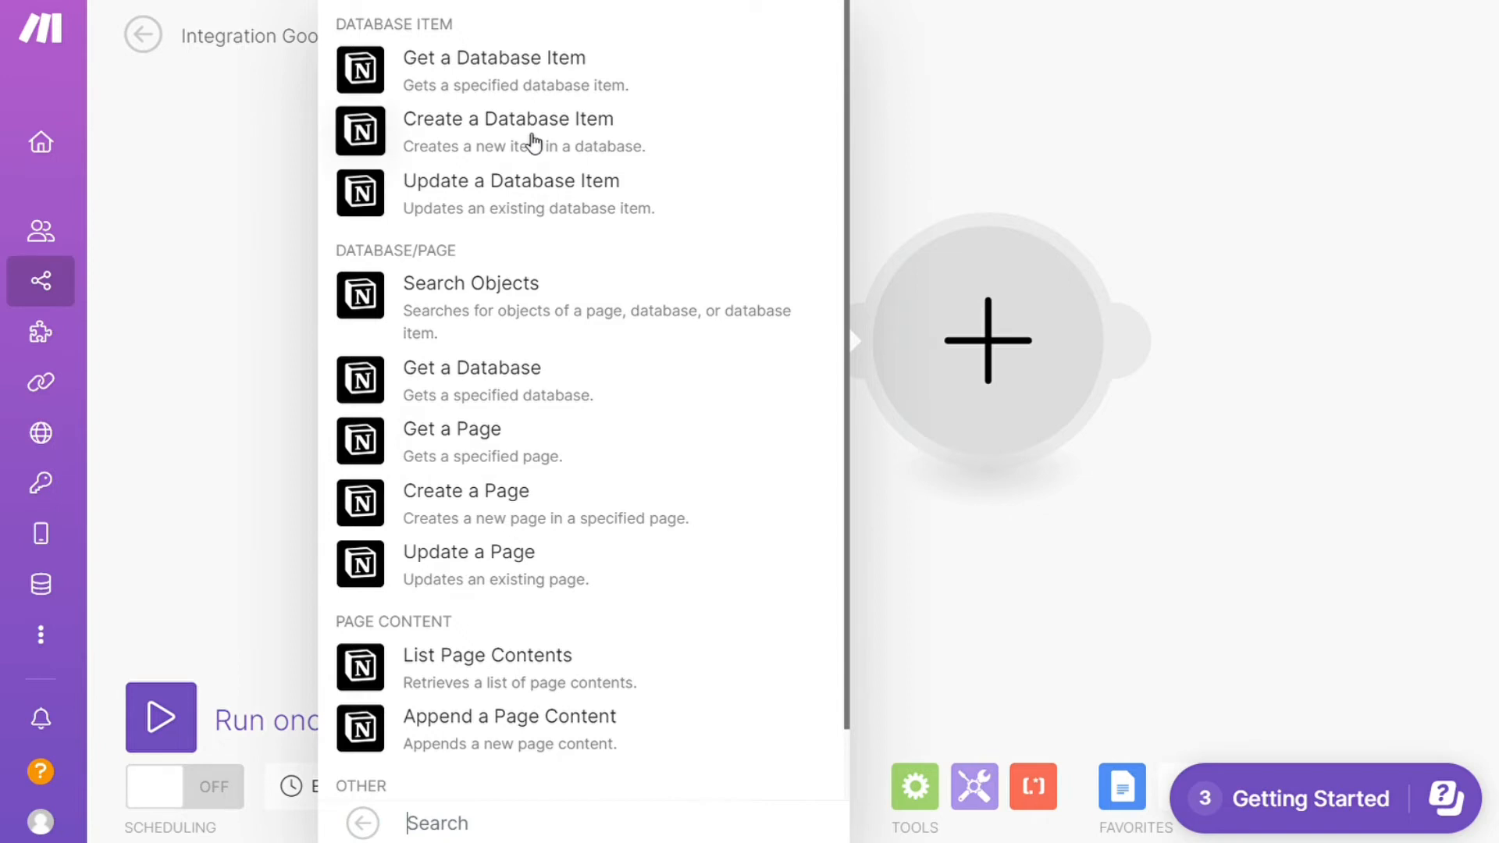
left_click(507, 118)
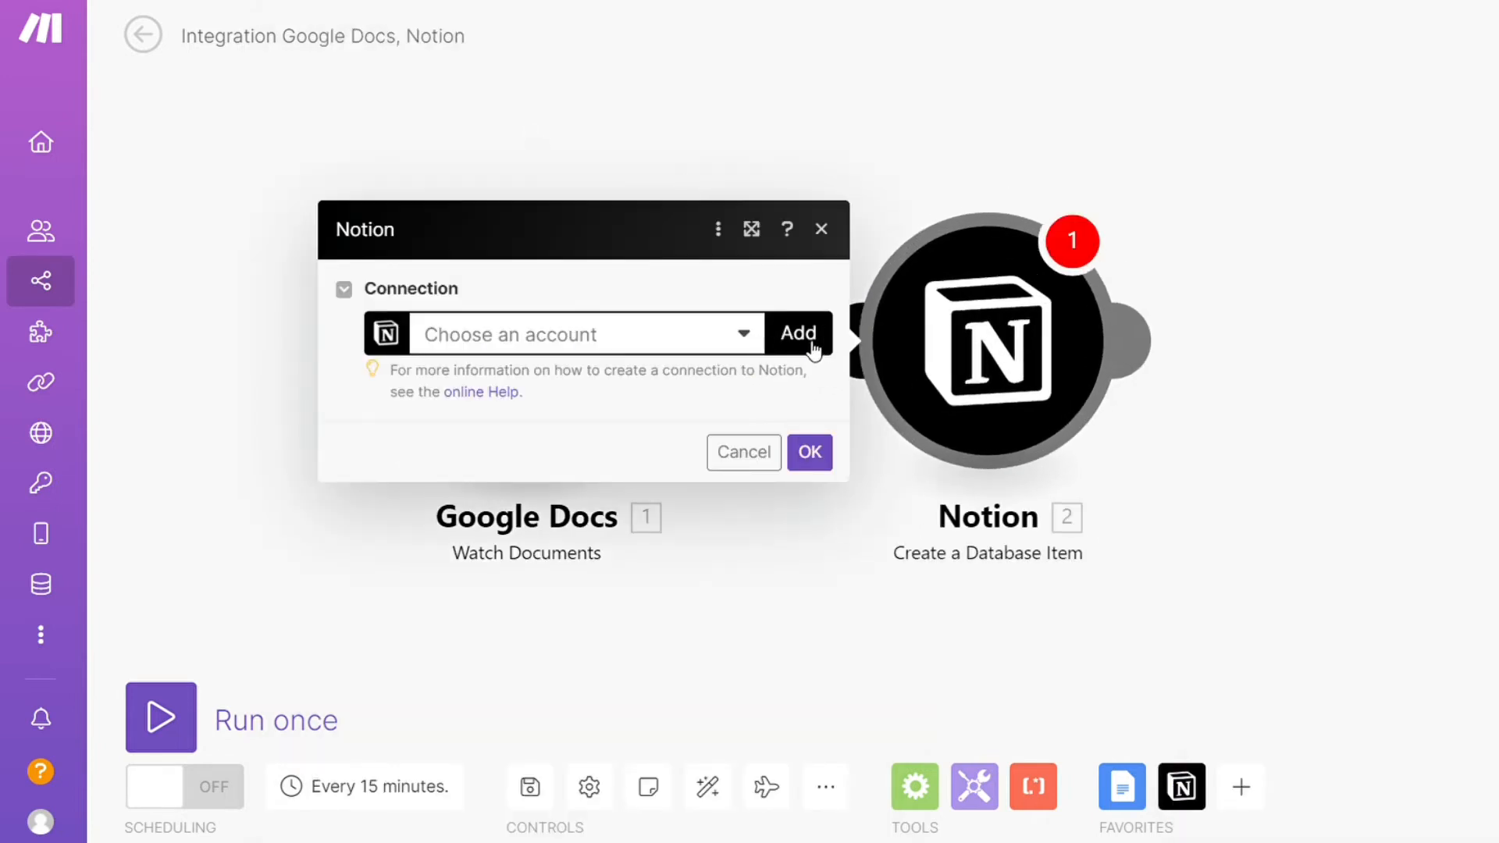
mouse_move(756, 632)
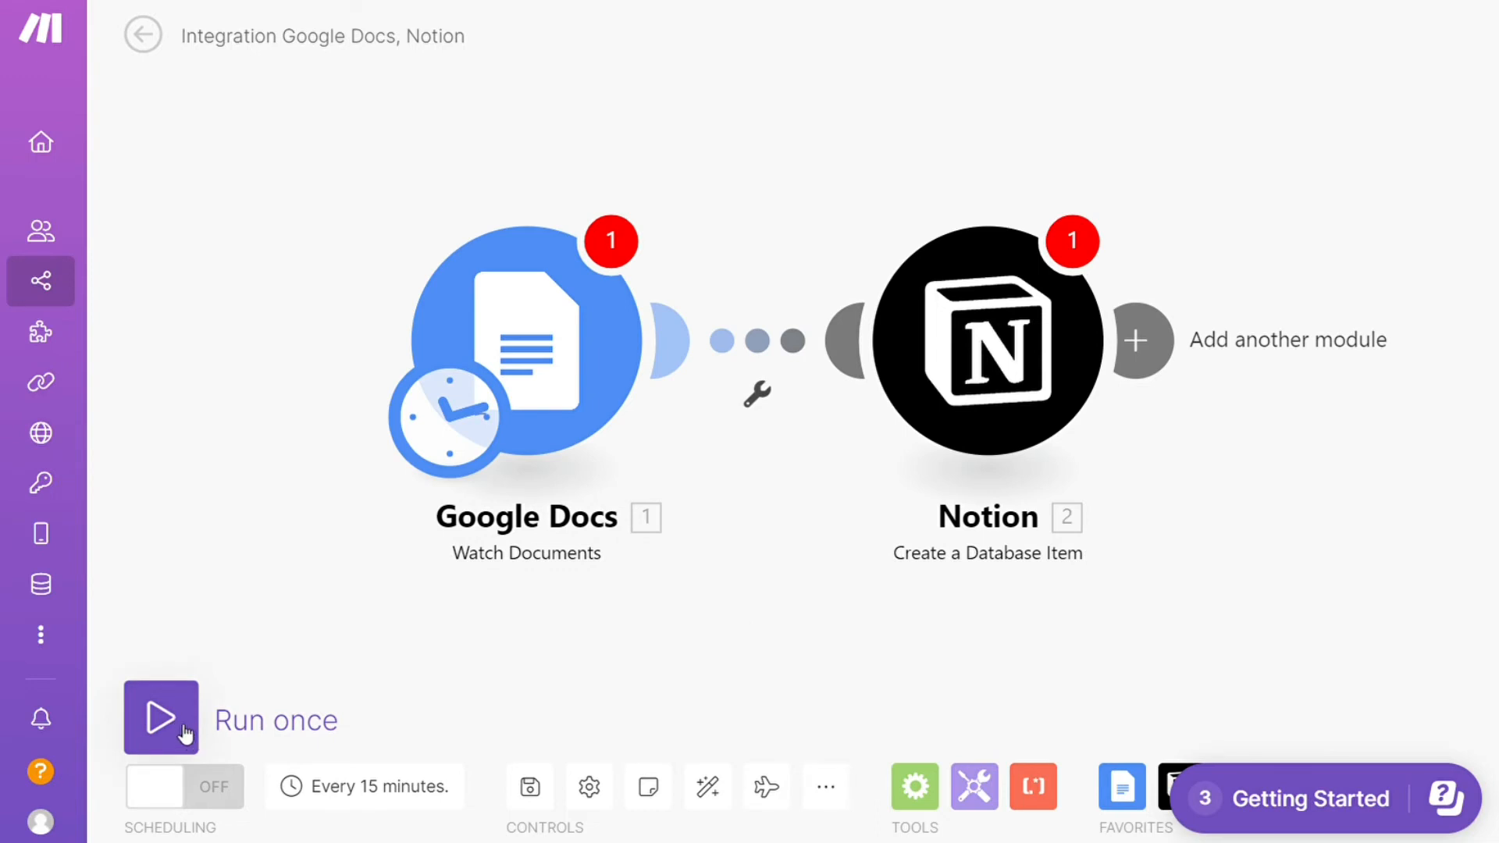
mouse_move(529, 787)
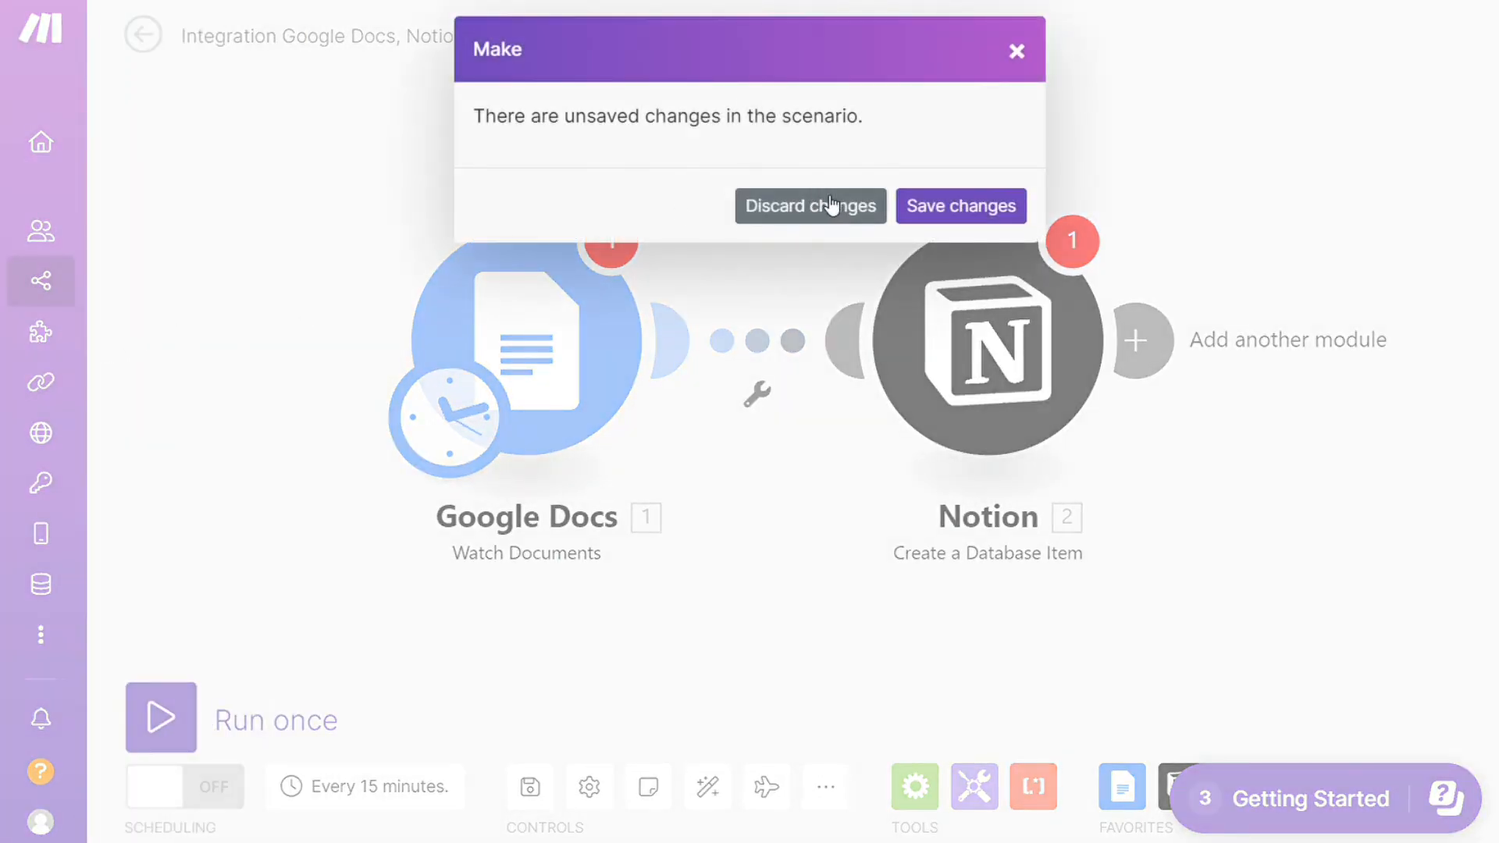
Step: Discard the unsaved scenario changes and leave the editor
left_click(811, 207)
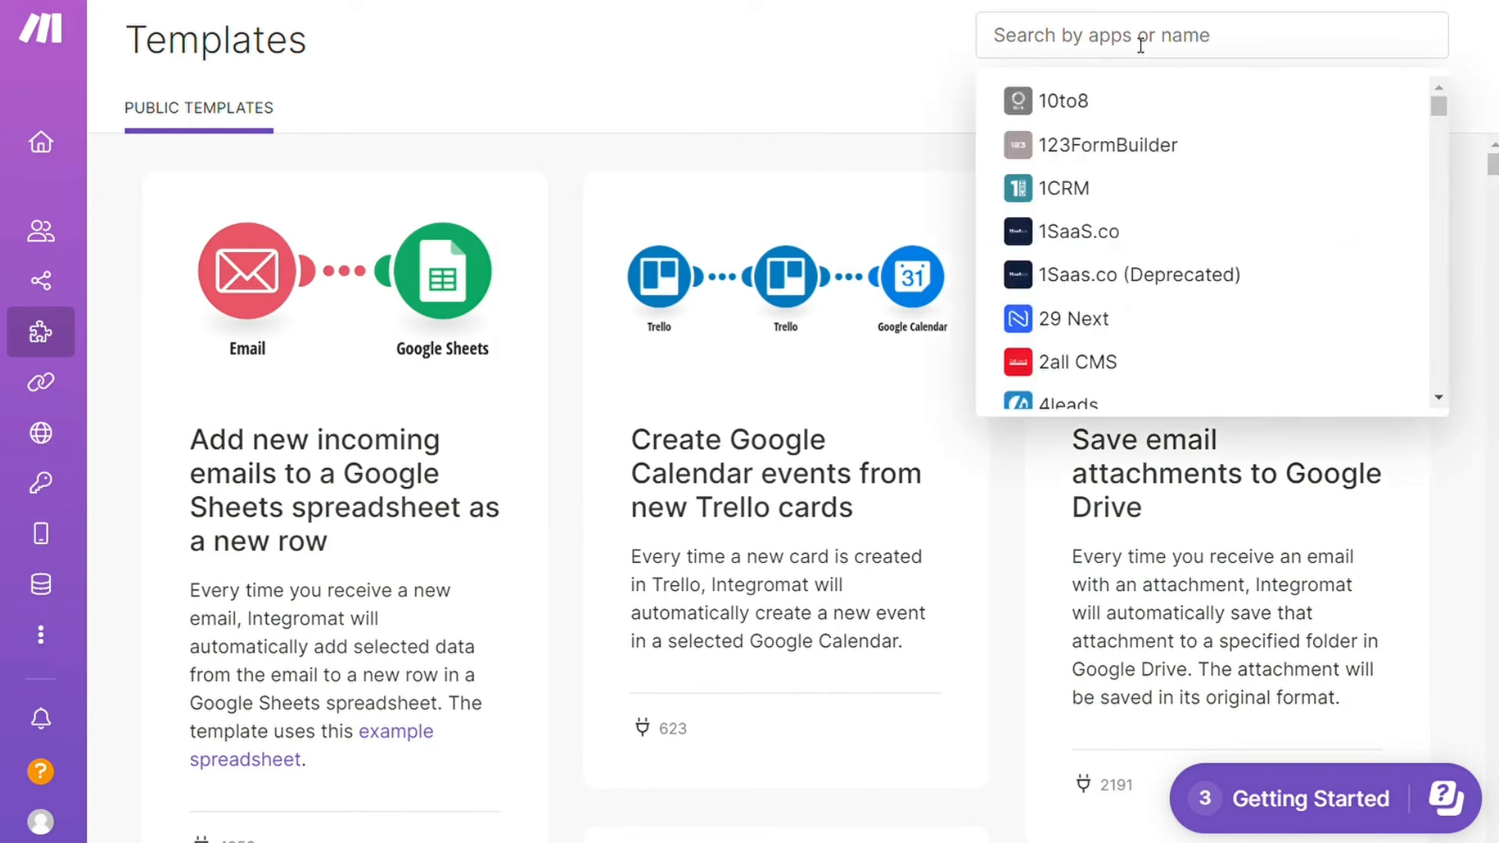
Step: Filter the public templates to Notion and browse the Notion-based automations
type("notion")
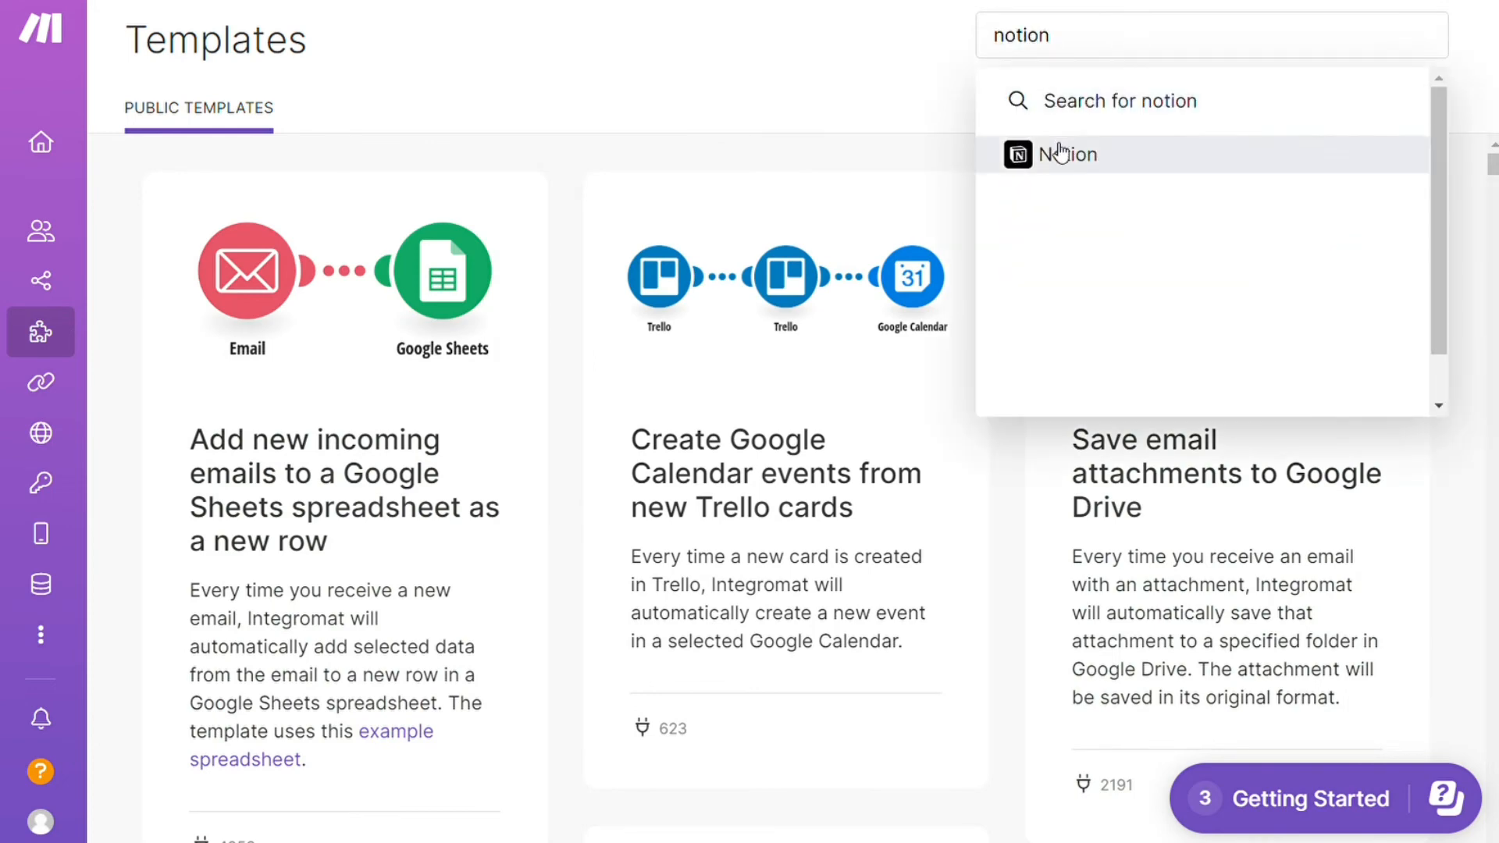
left_click(1066, 154)
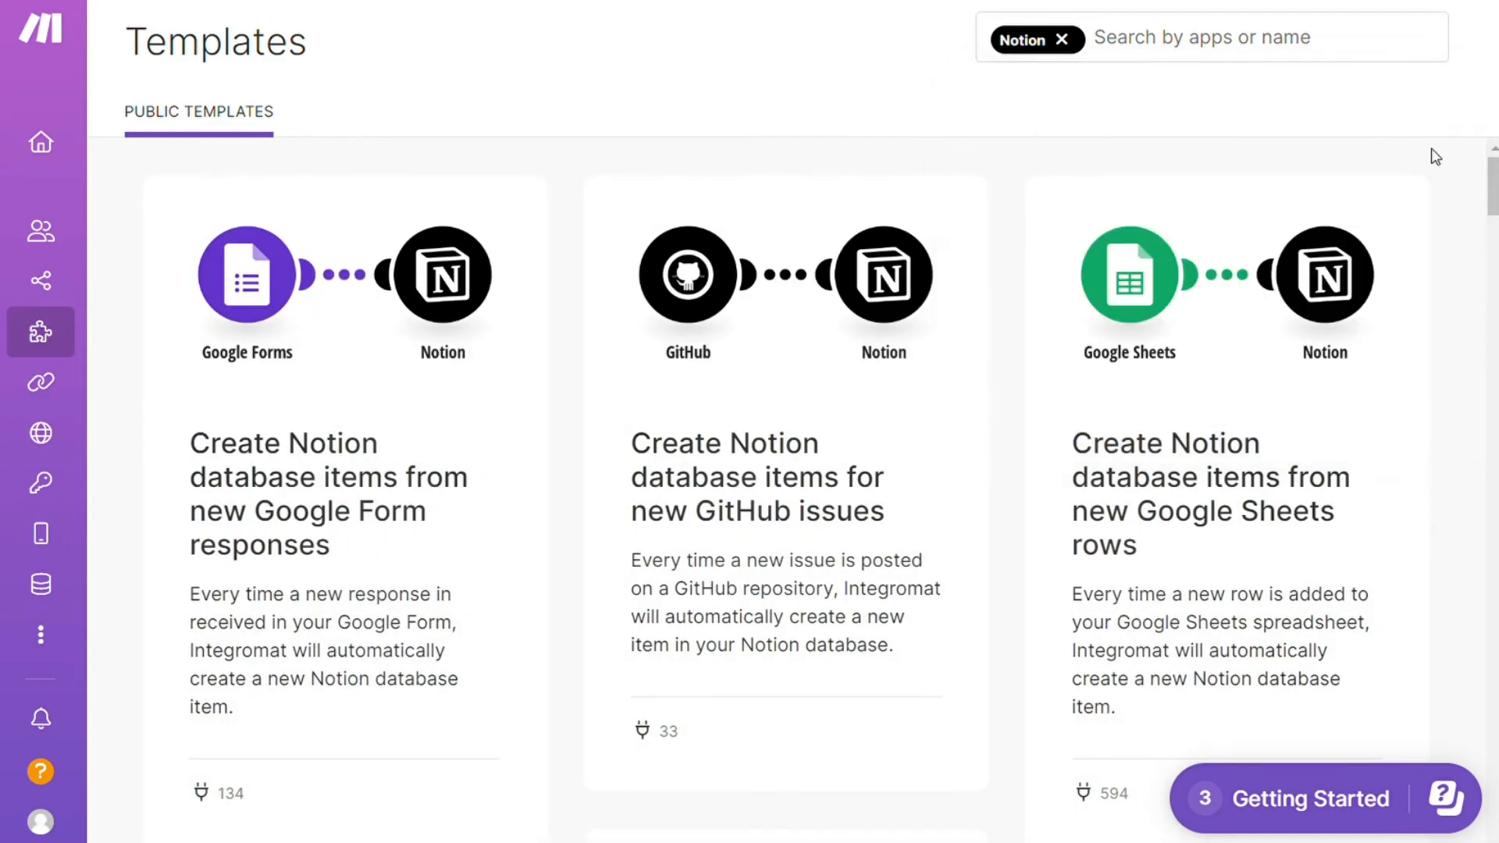
scroll("down", 3)
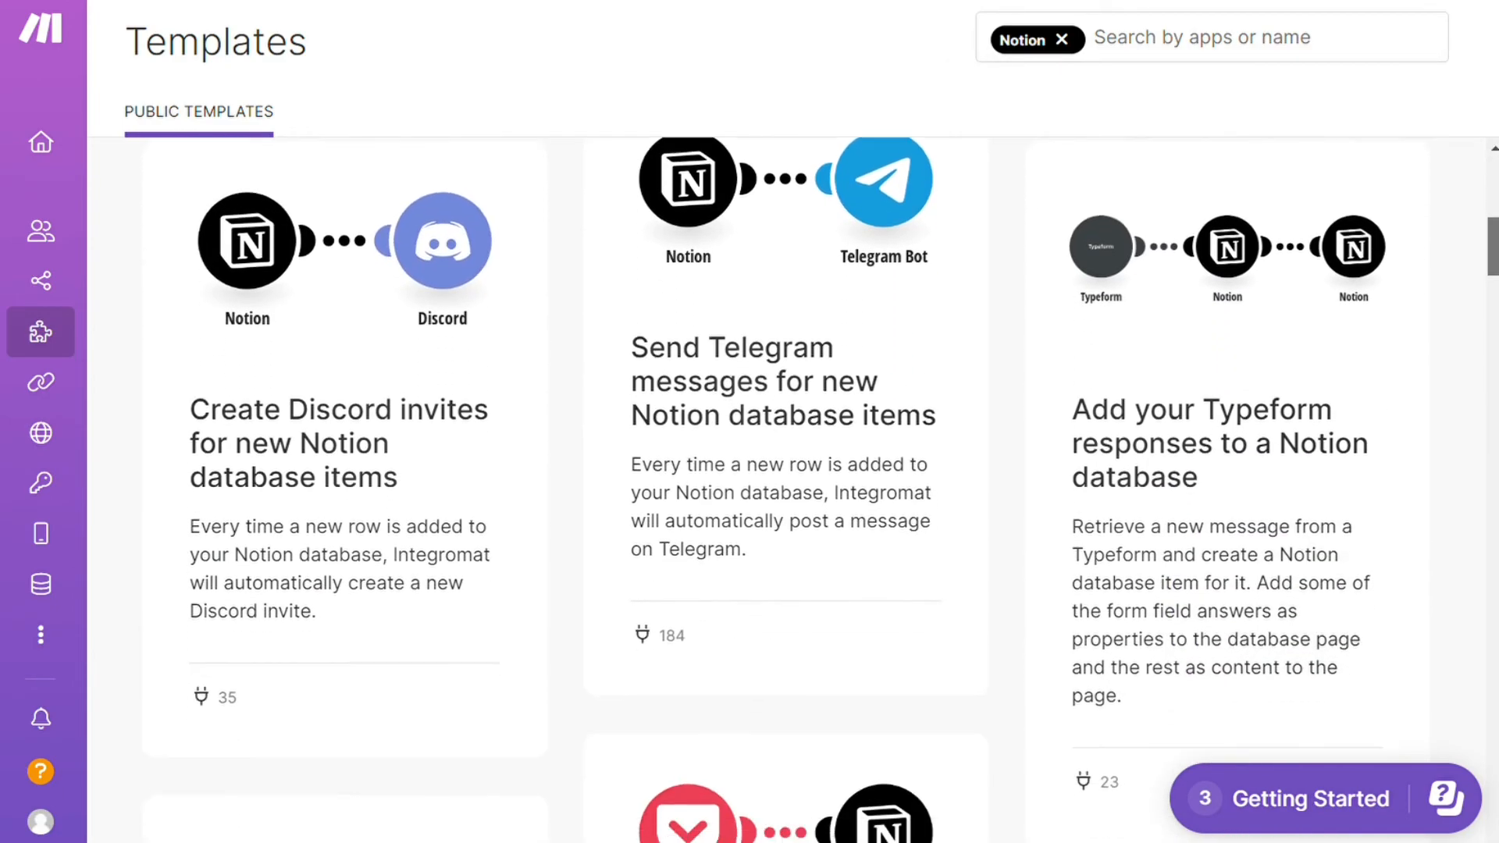
scroll("down", 3)
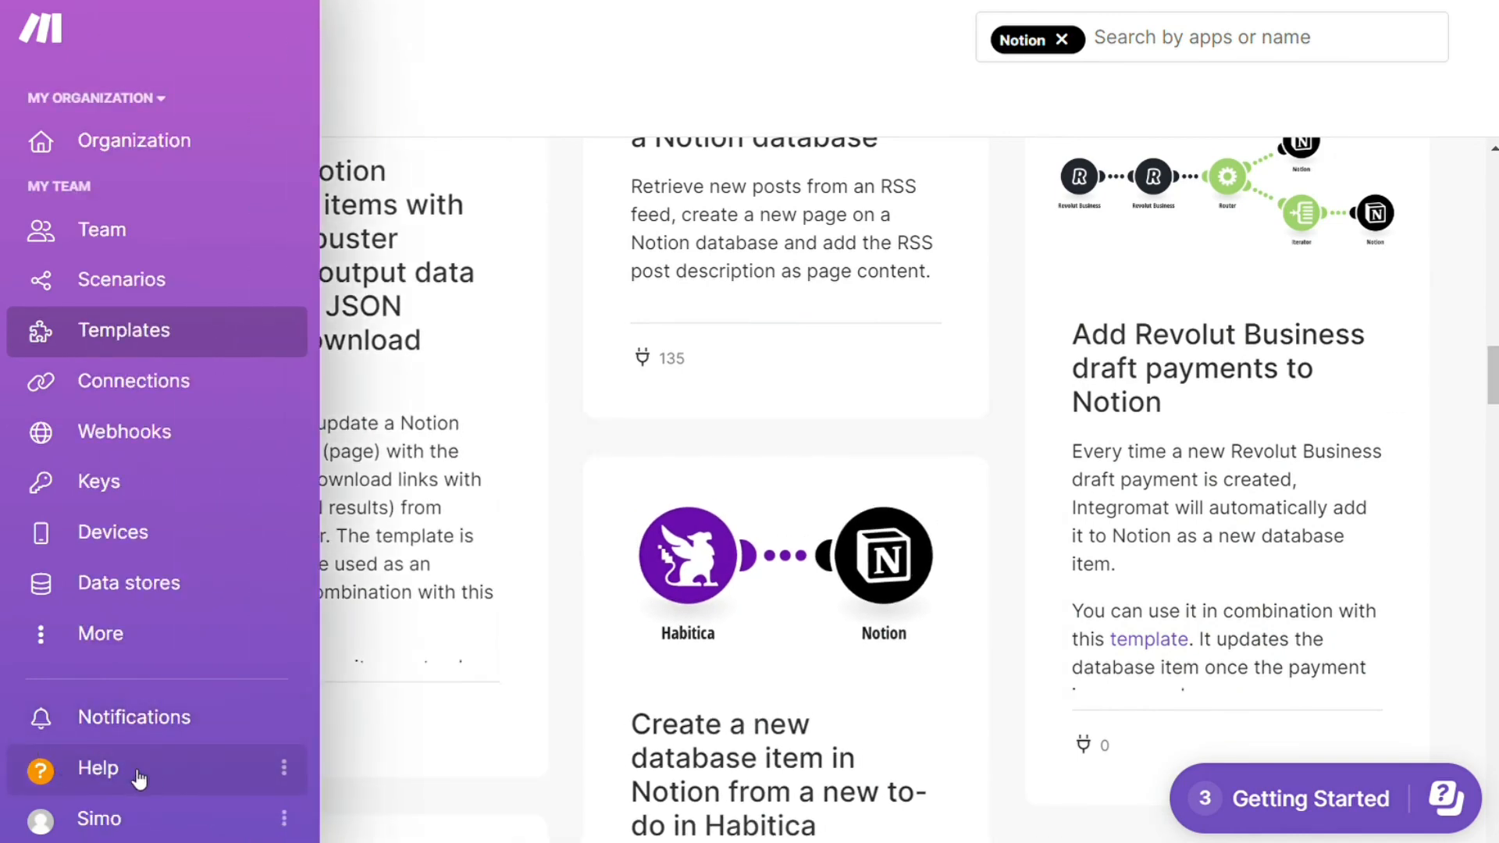
Step: Open the Contact Support form from Help and review its topic fields
left_click(97, 768)
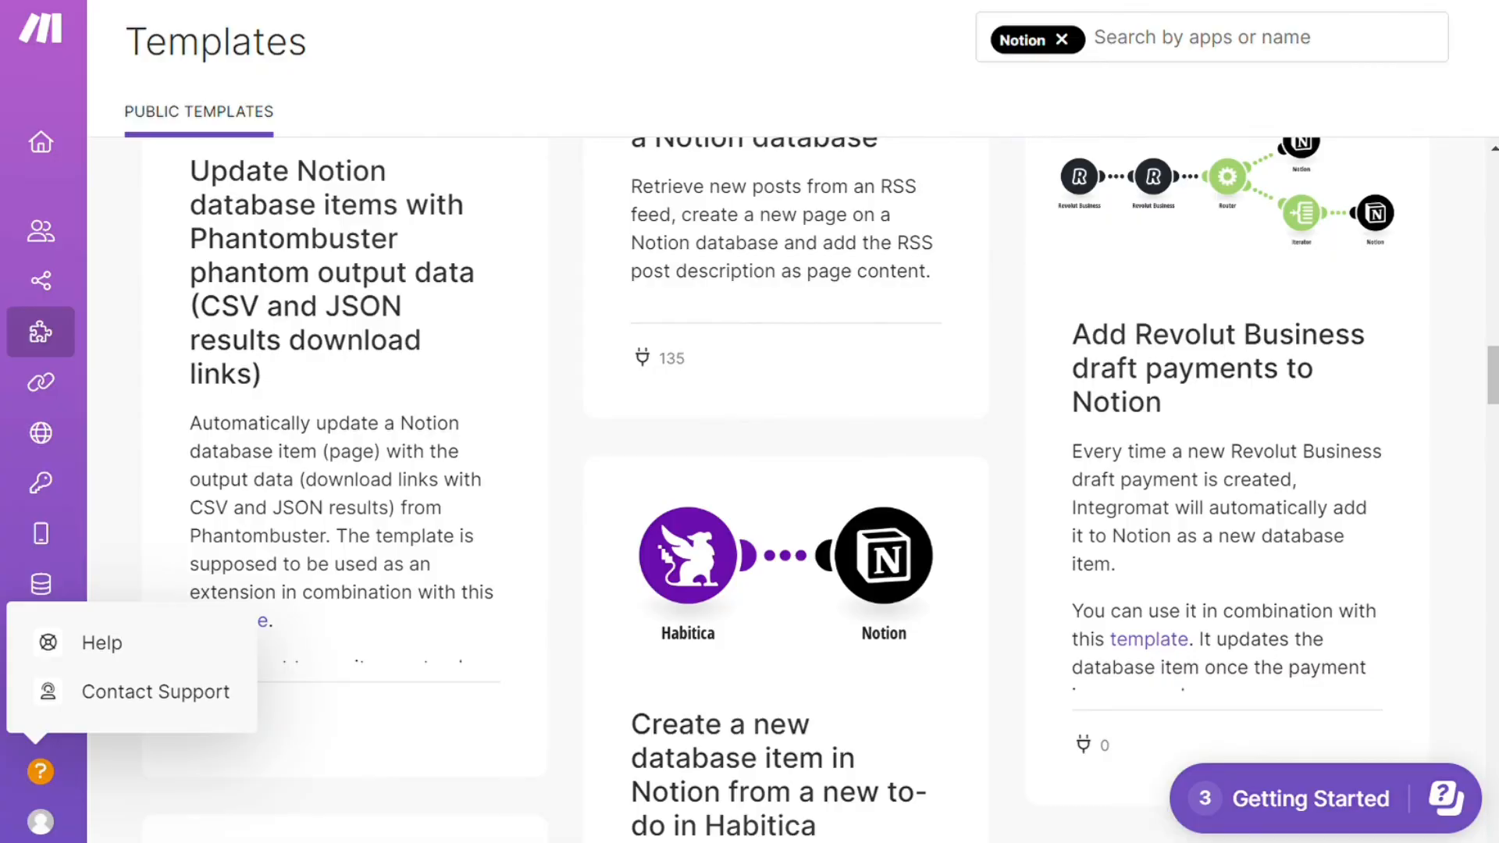
left_click(154, 691)
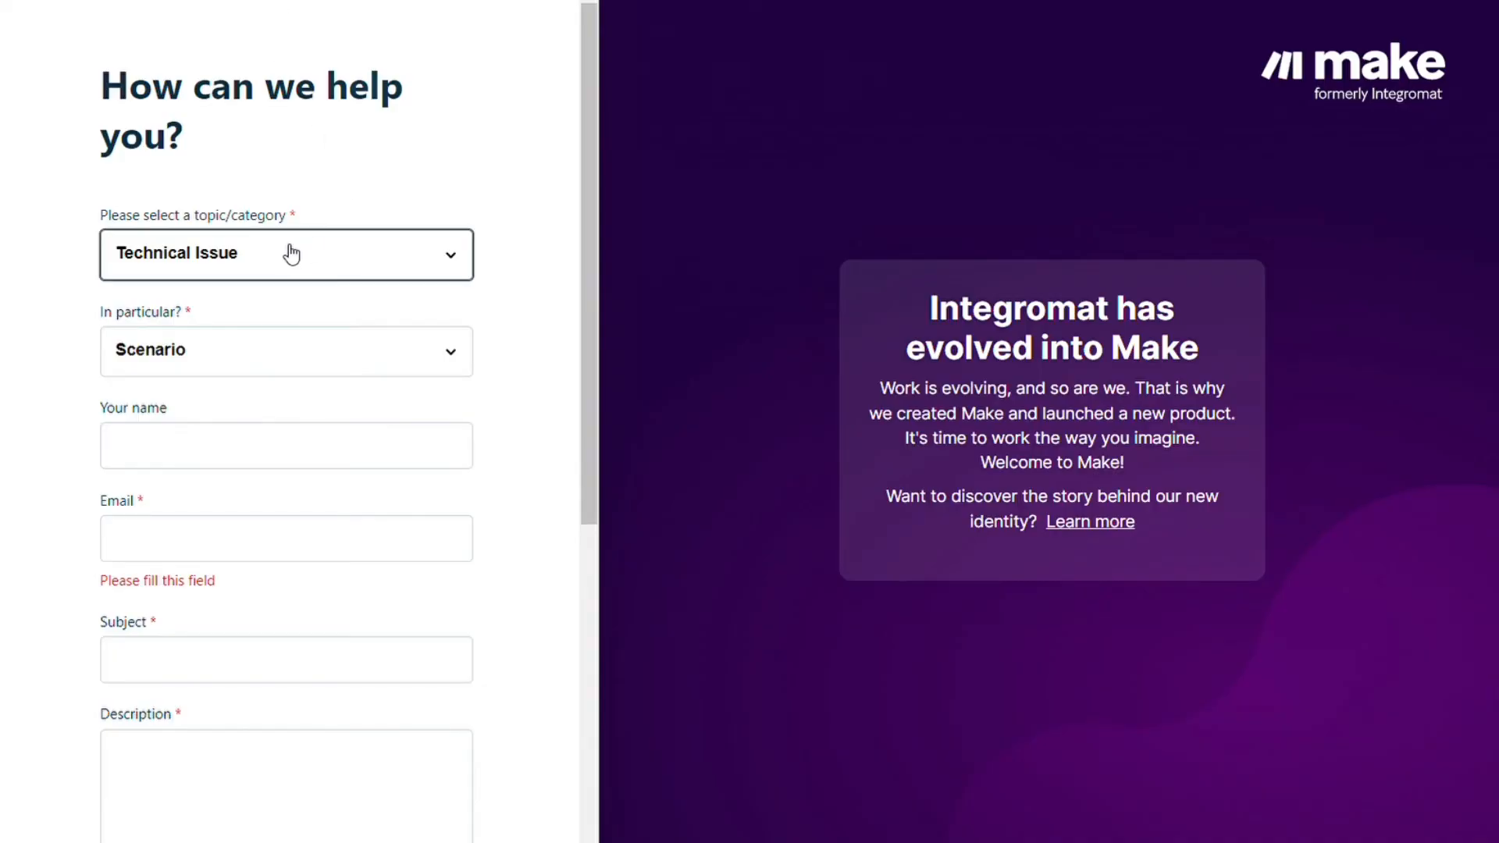
mouse_move(593, 301)
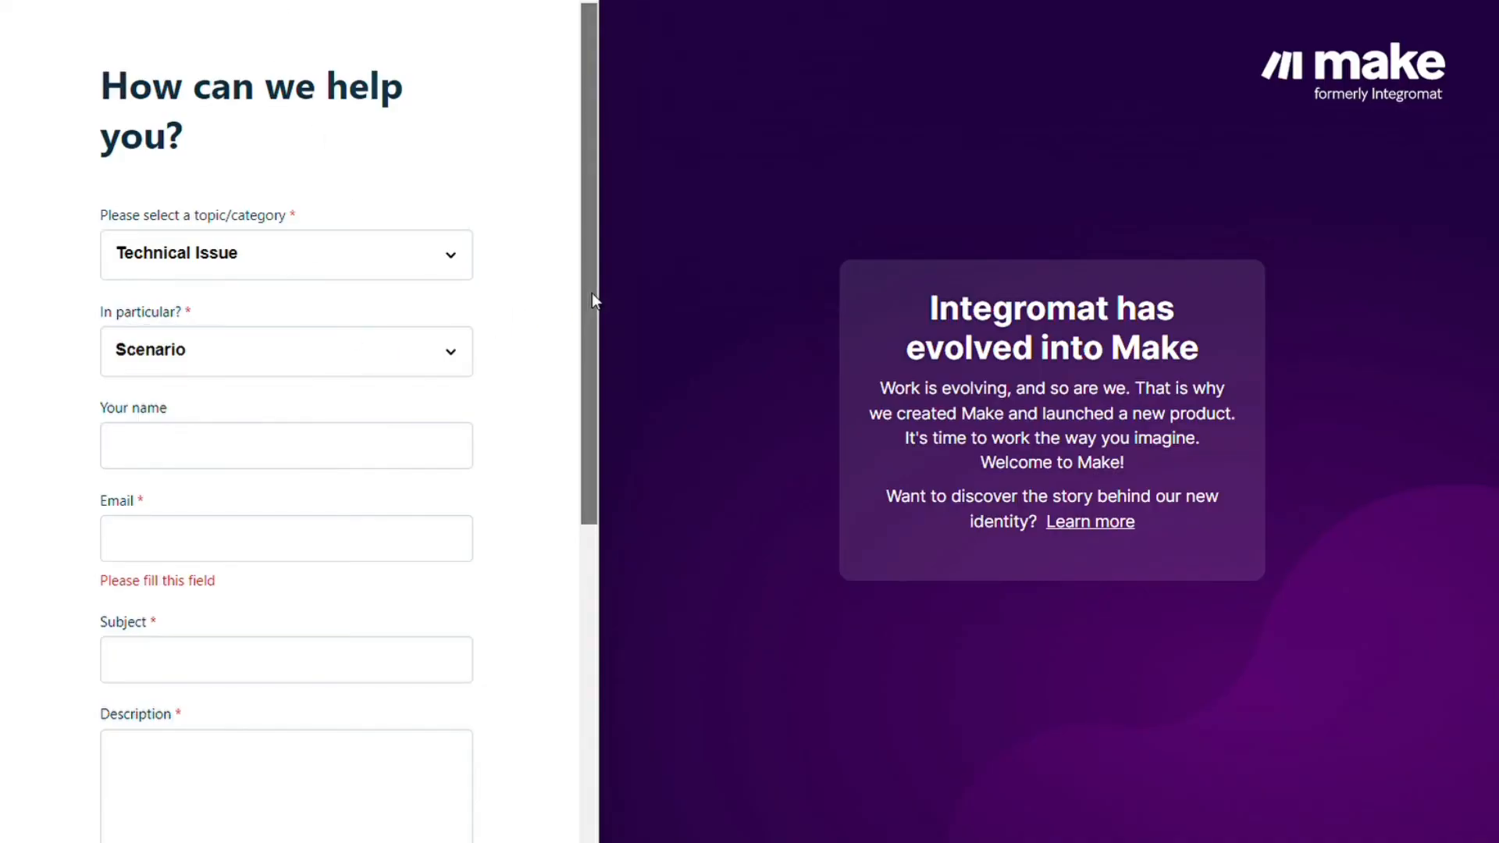
scroll("down", 3)
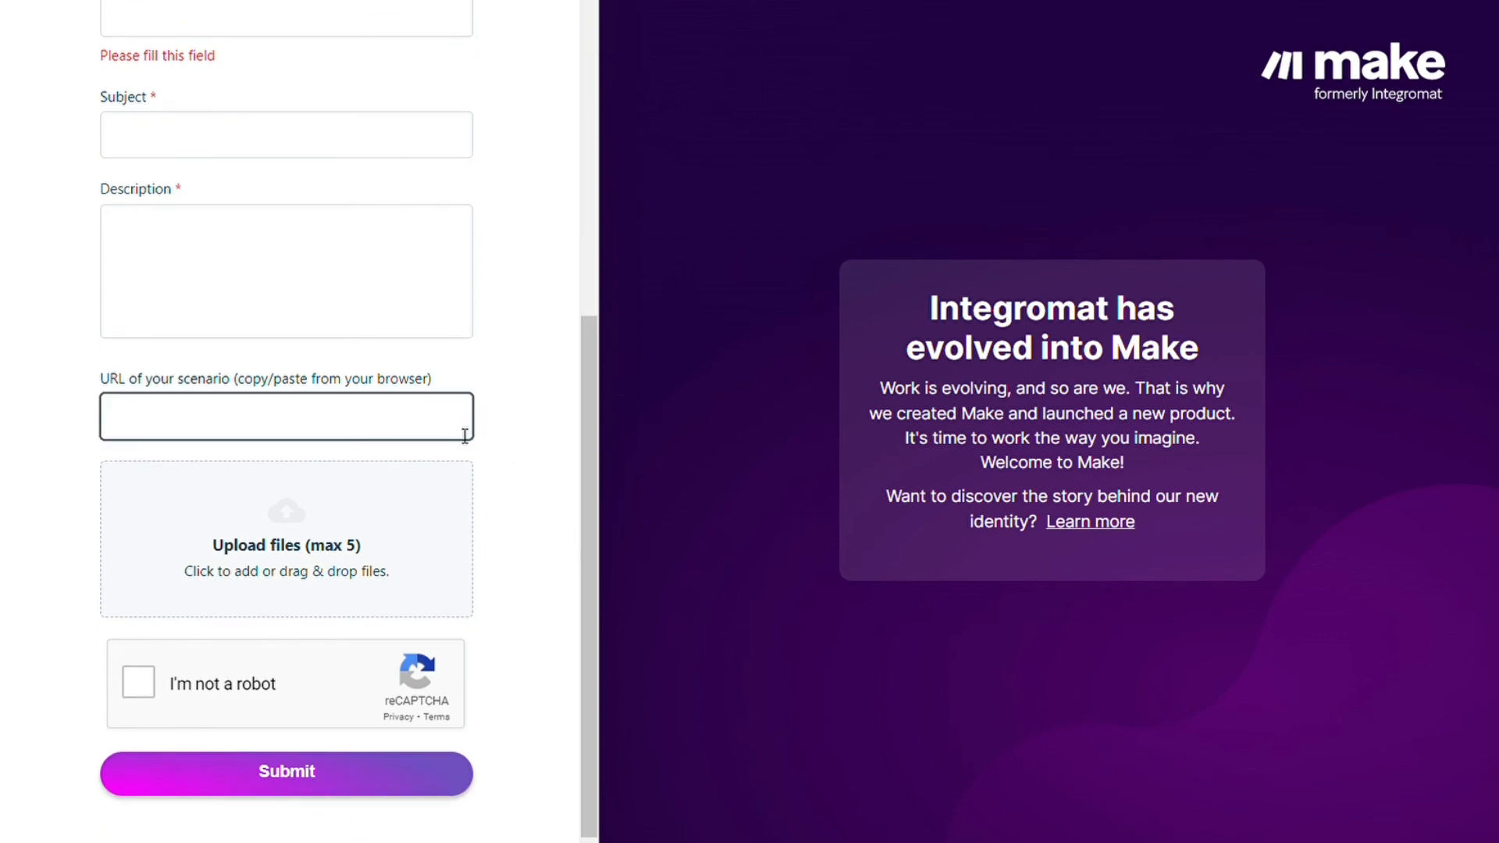